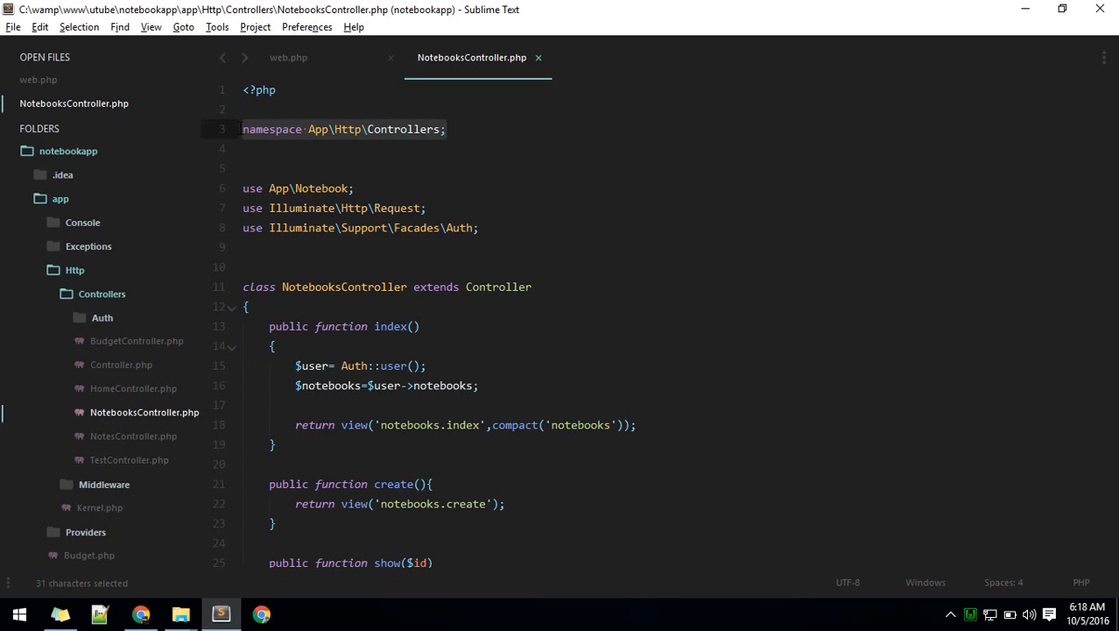
Step: Select App in the namespace and open composer.json to its psr-4 autoload section
click(348, 149)
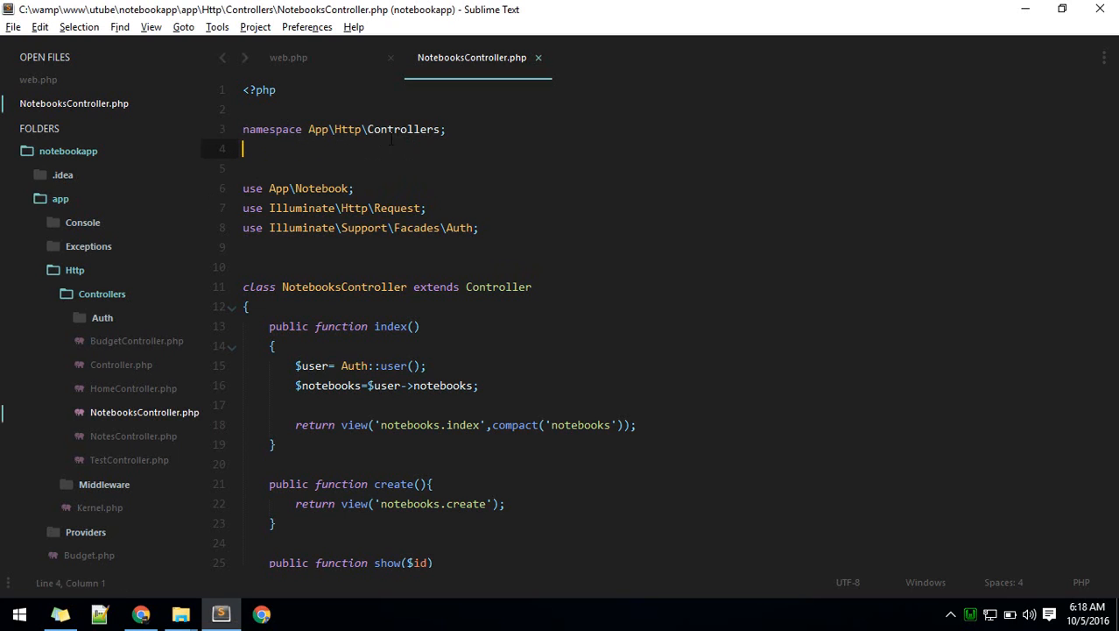
drag(308, 129, 441, 129)
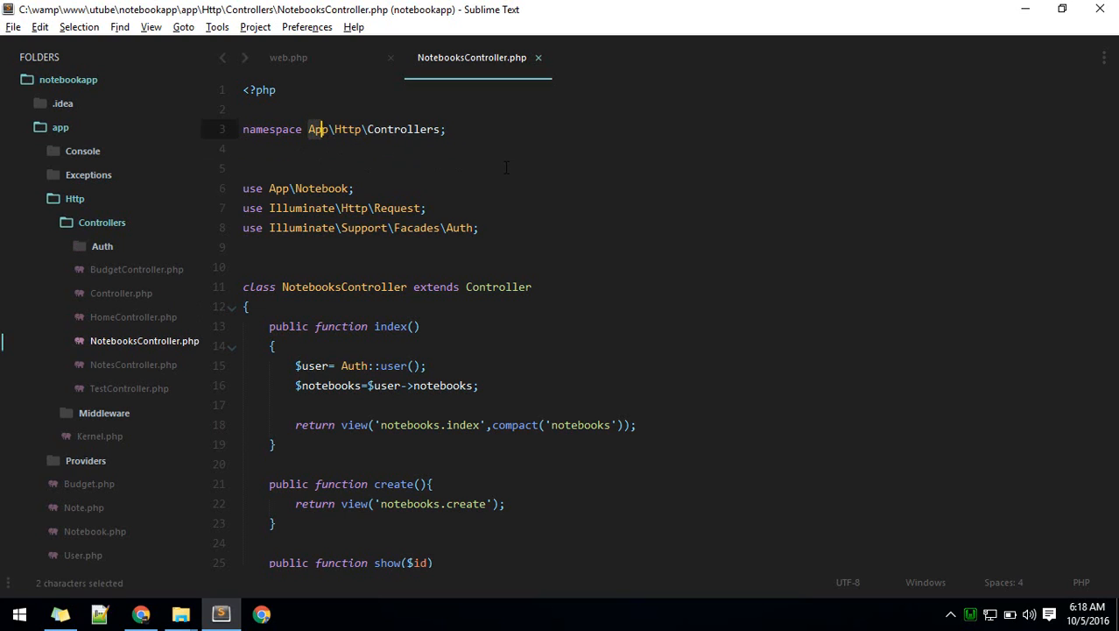
text(com)
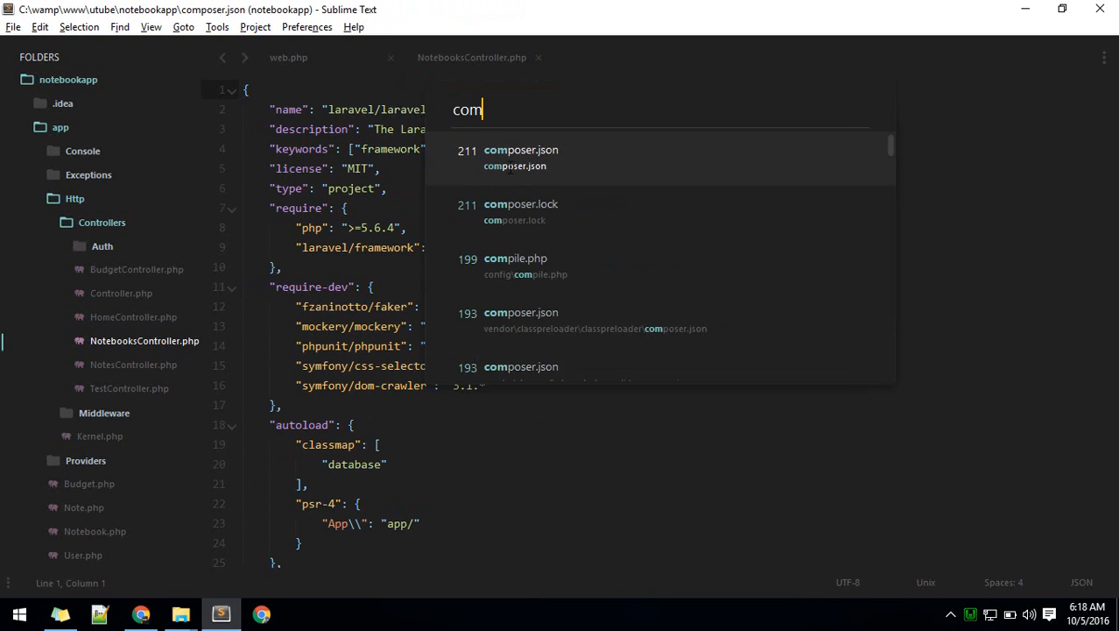
click(514, 150)
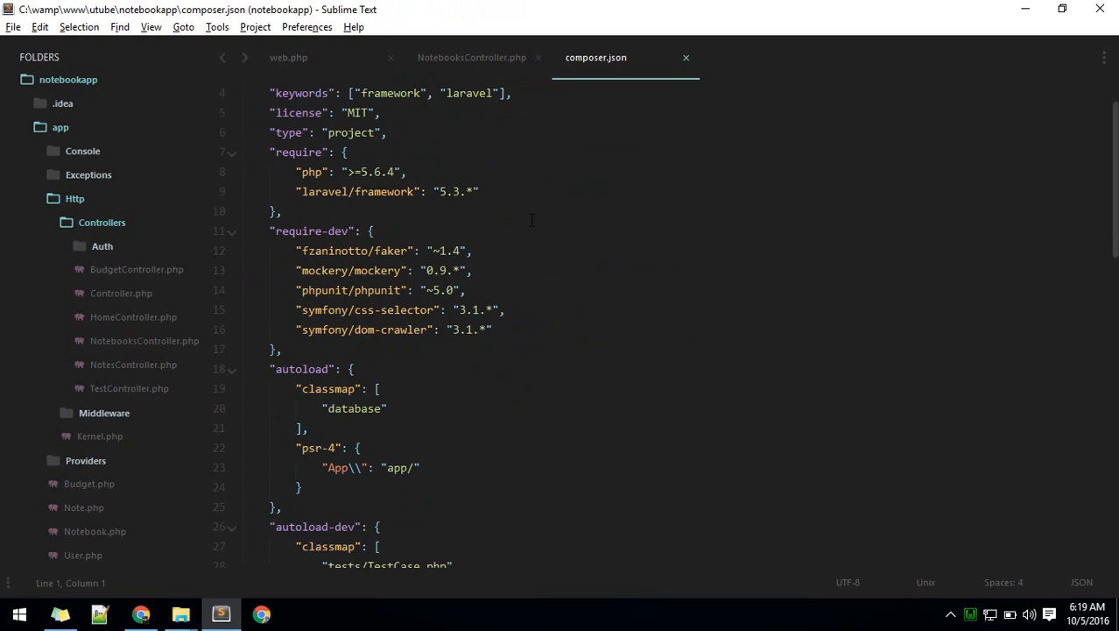
scroll(down, 3)
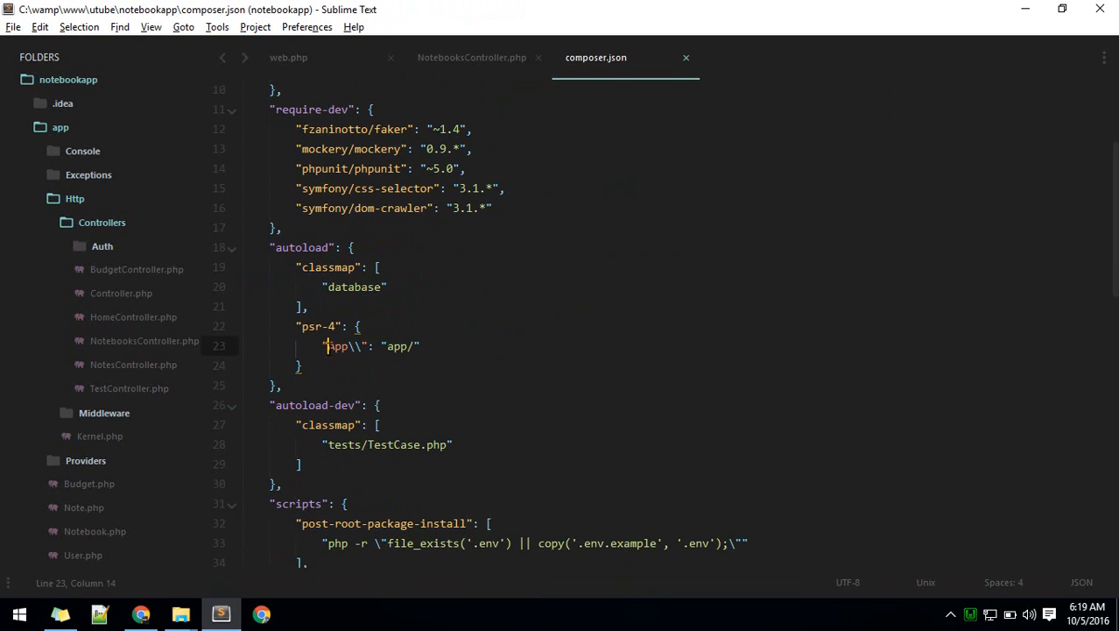
Step: Compare web.php, composer.json and NotebooksController.php, then select the controller's namespace path
click(288, 57)
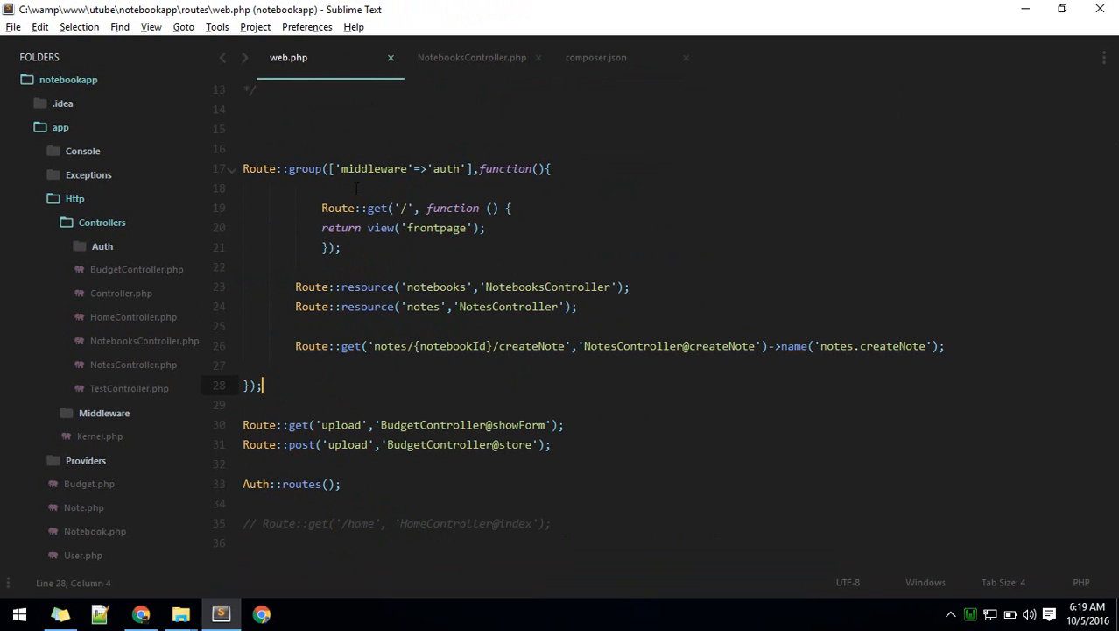
click(472, 57)
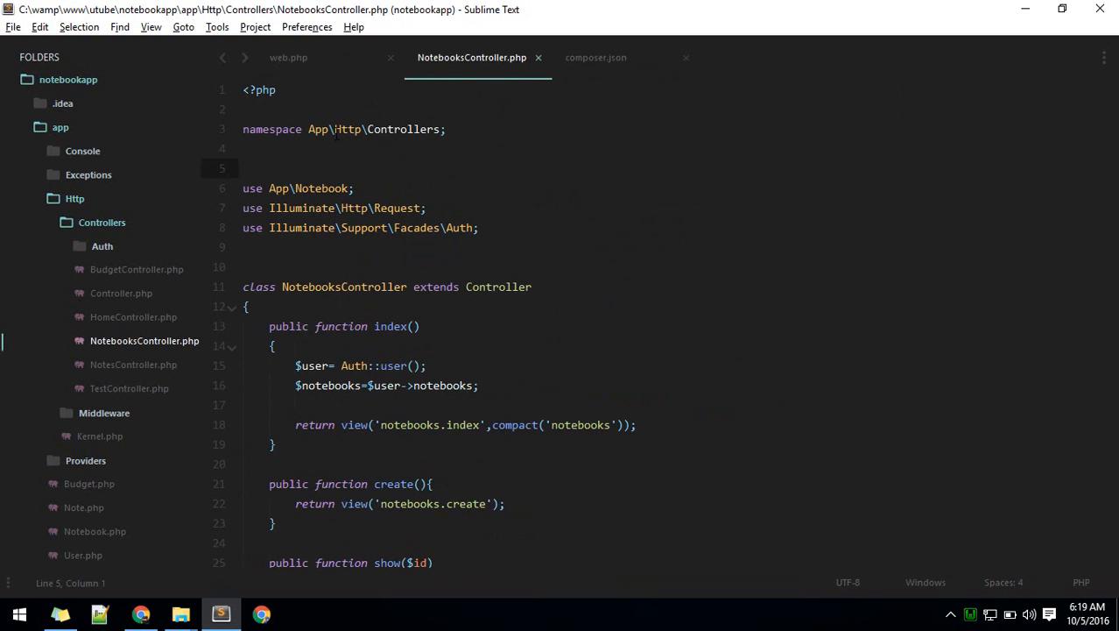
click(595, 57)
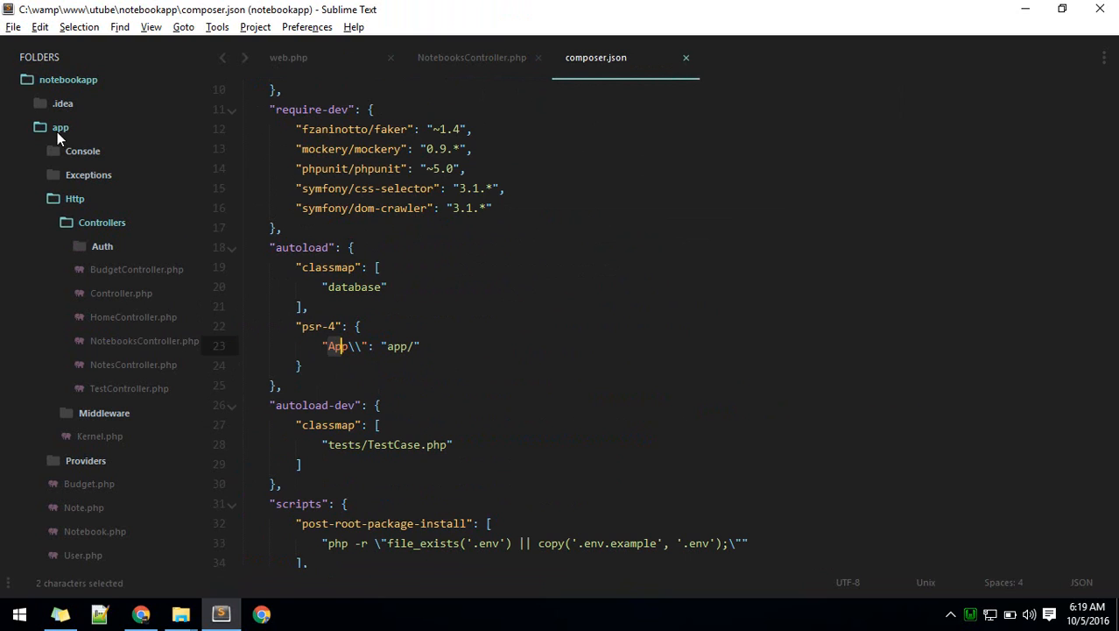
click(144, 341)
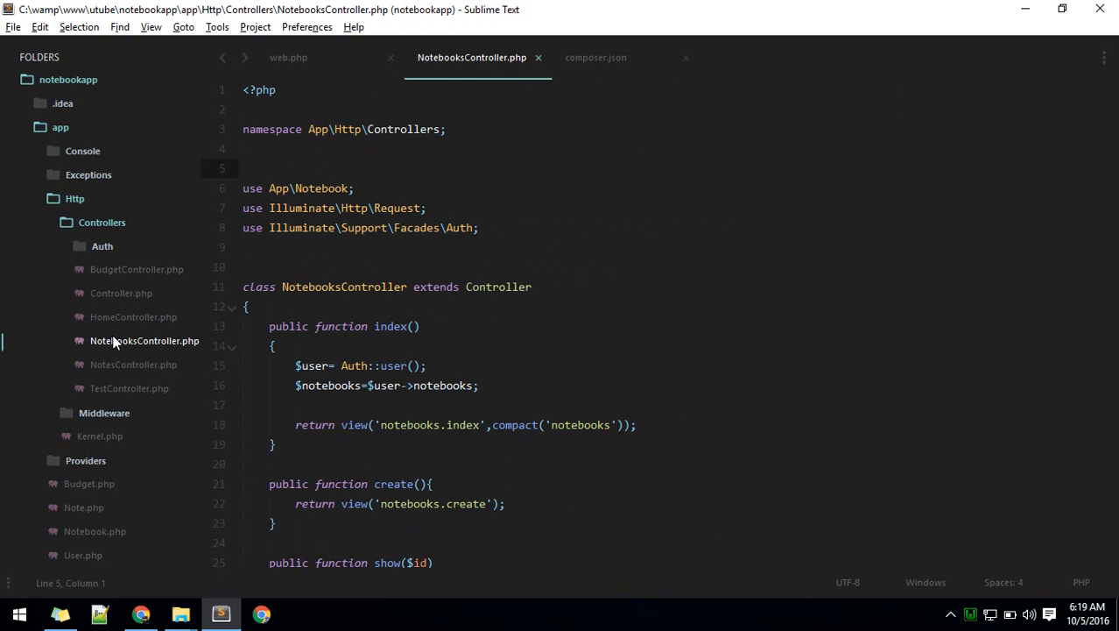
mouse_move(125, 348)
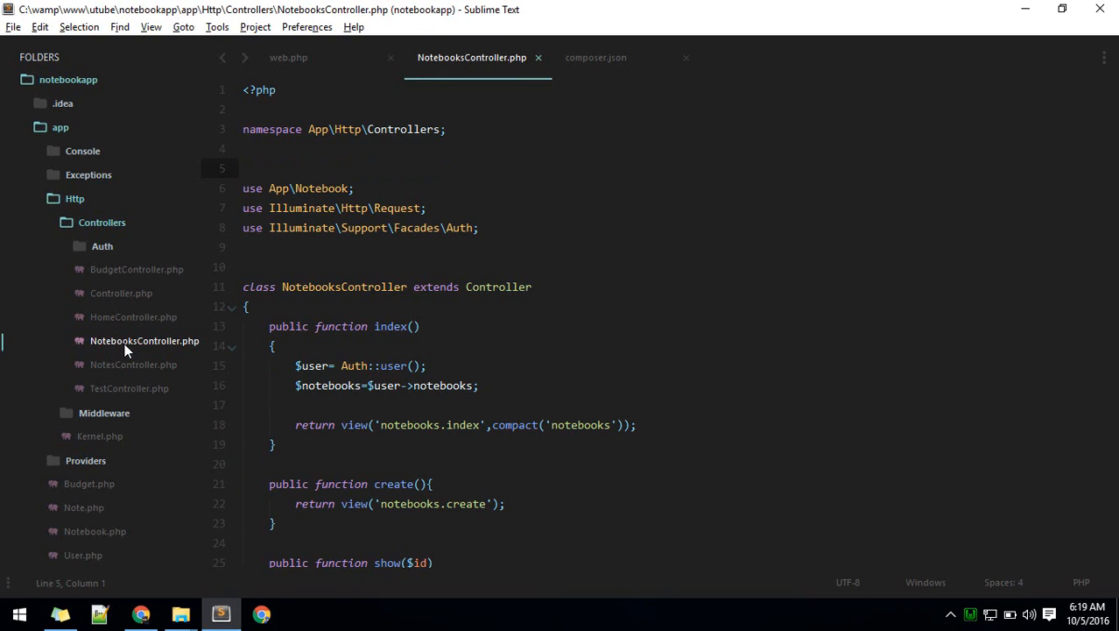
double_click(309, 287)
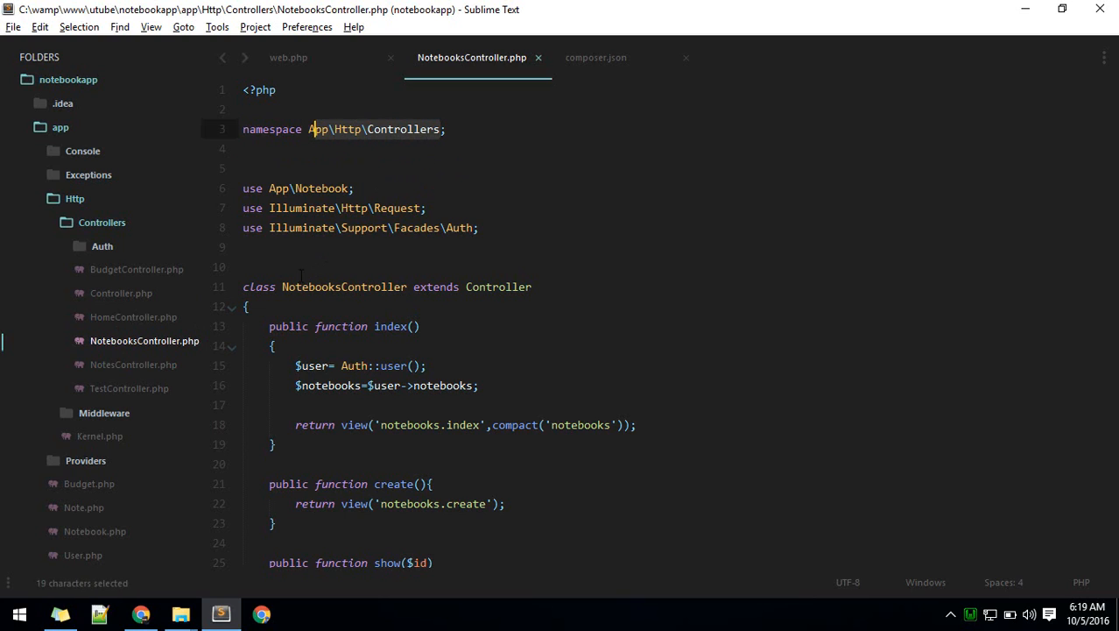
mouse_move(84, 239)
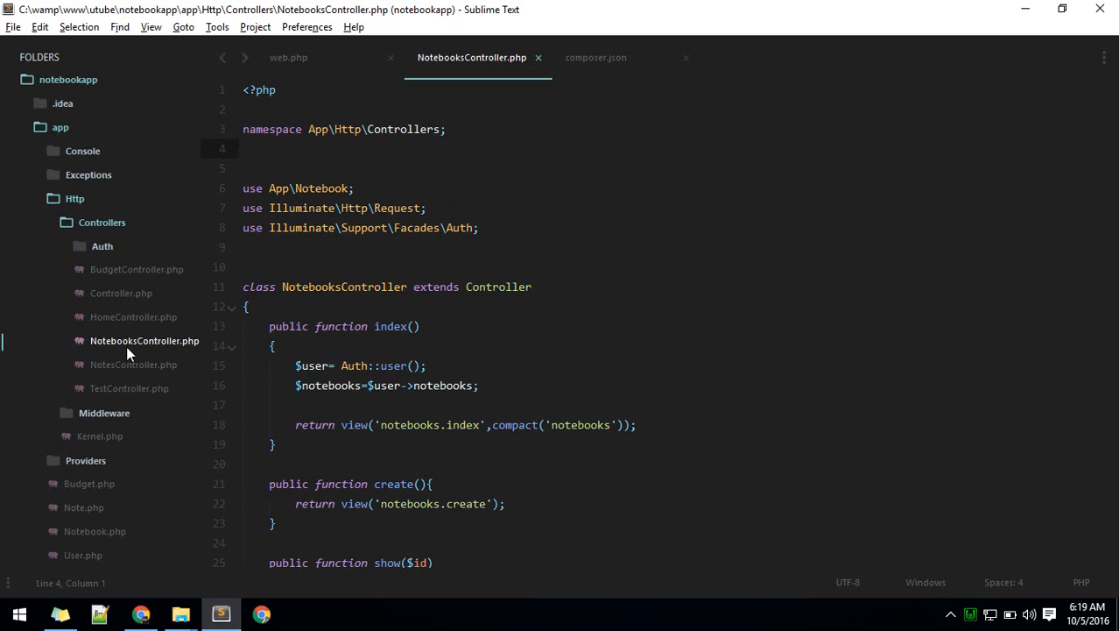
mouse_move(137, 347)
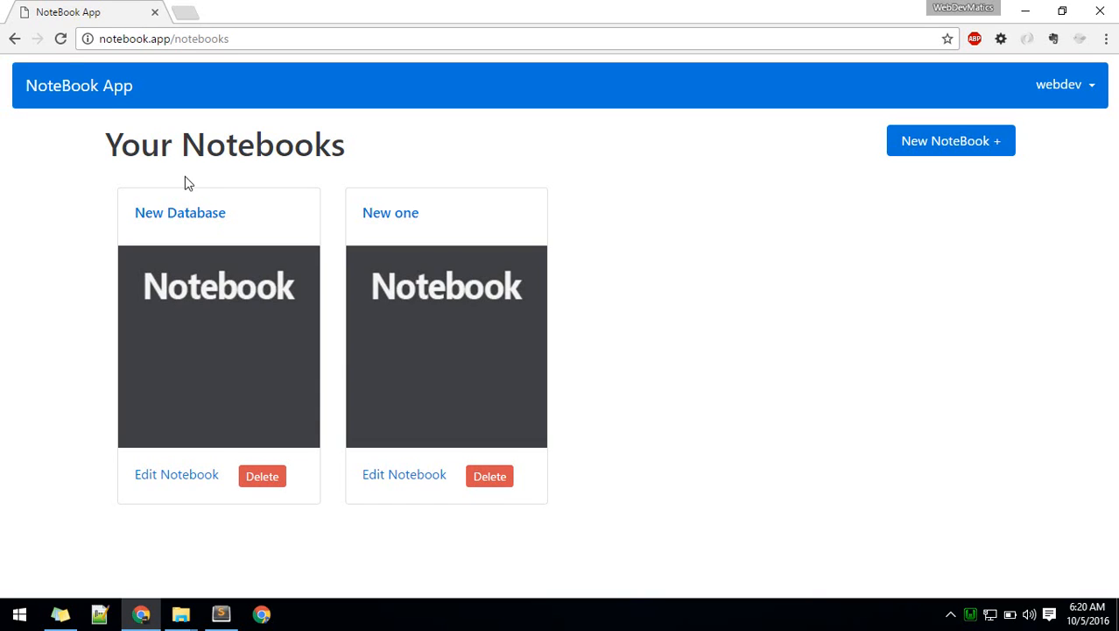
double_click(199, 39)
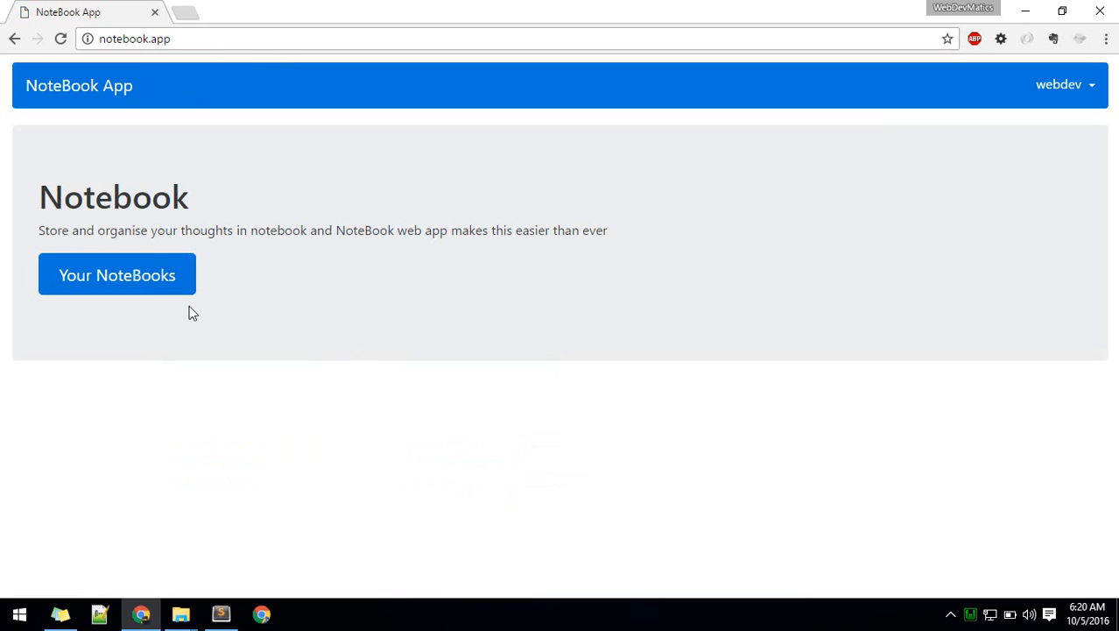
mouse_move(166, 282)
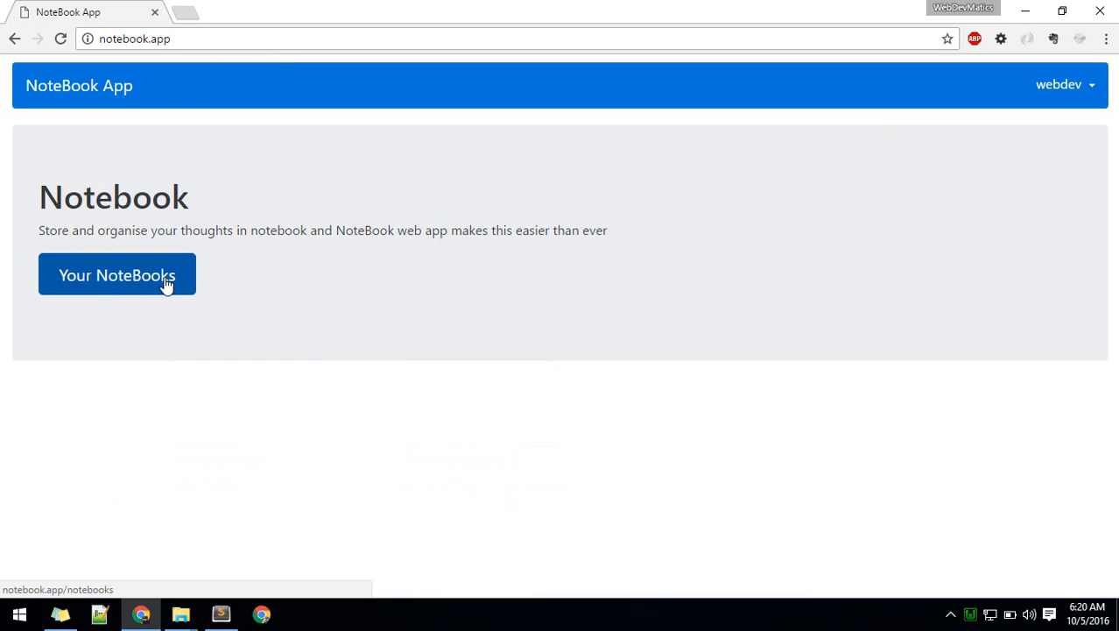
click(116, 274)
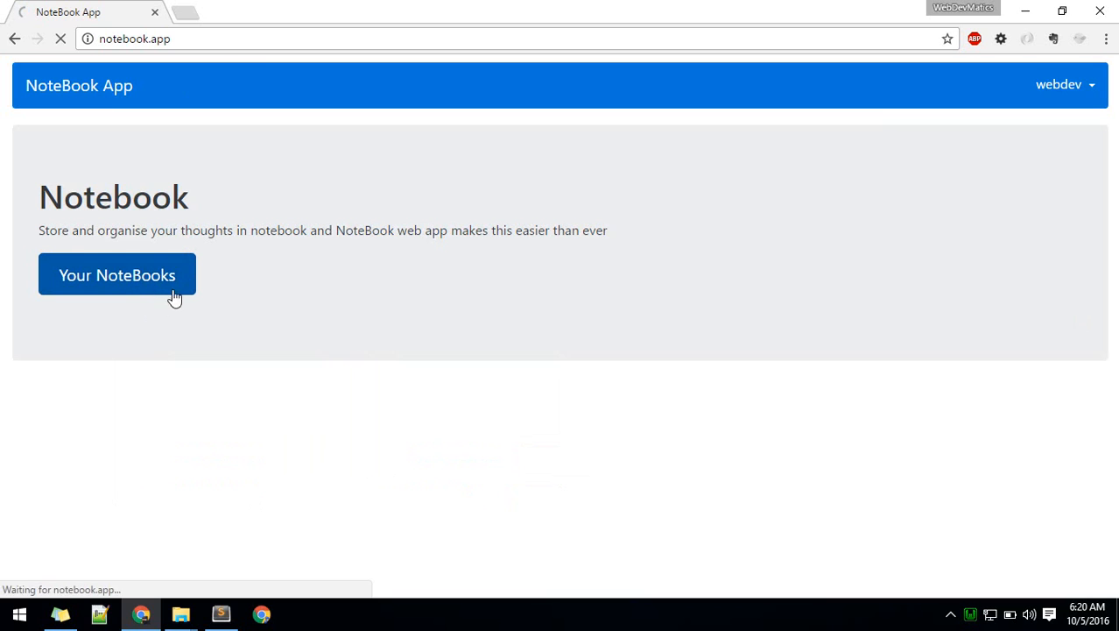
click(117, 274)
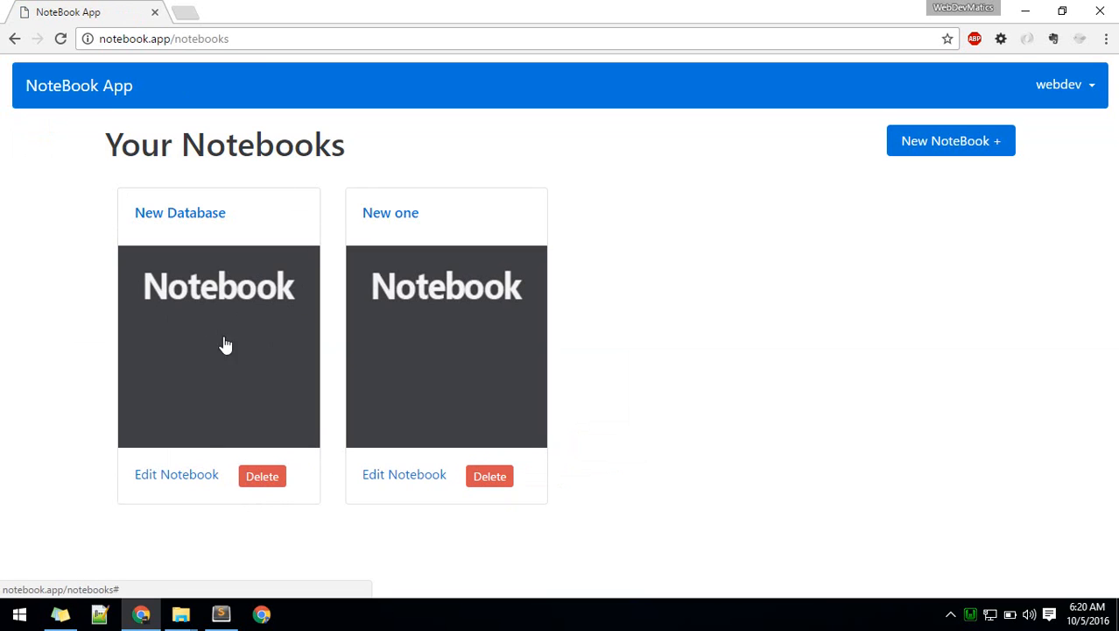
Step: Open the controller's containing folder, create a Book folder and move NotebooksController.php into it
click(226, 611)
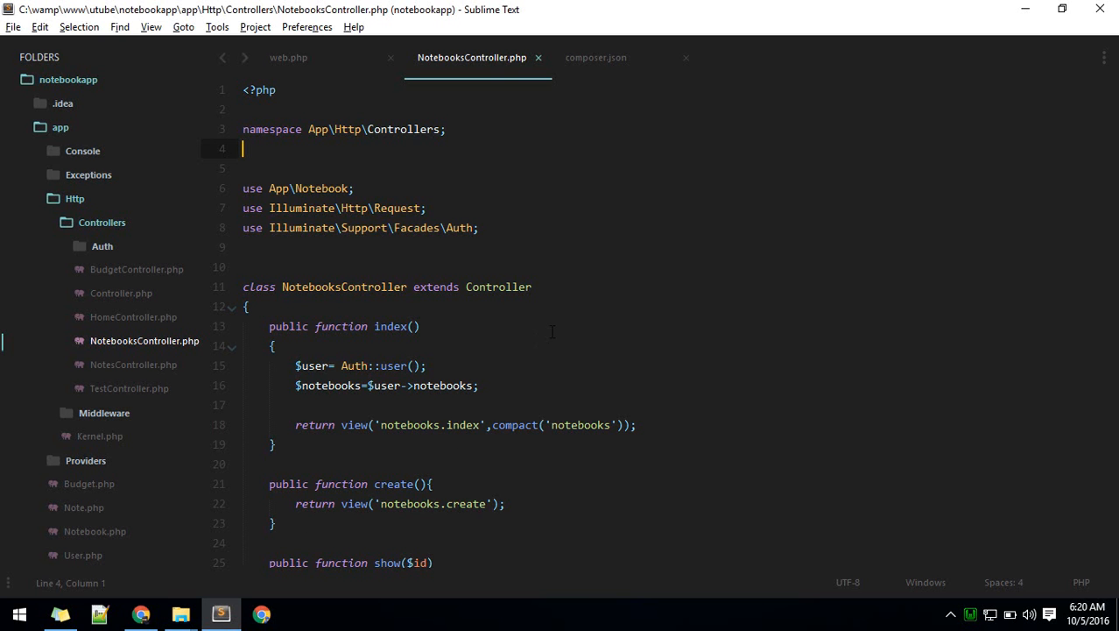
mouse_move(118, 346)
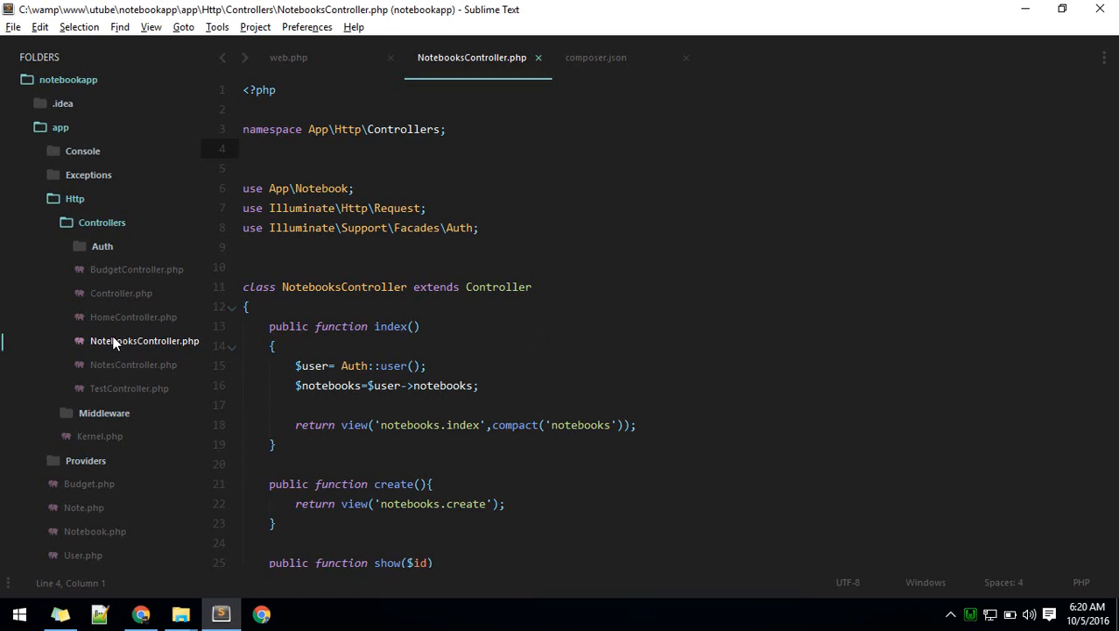
right_click(145, 340)
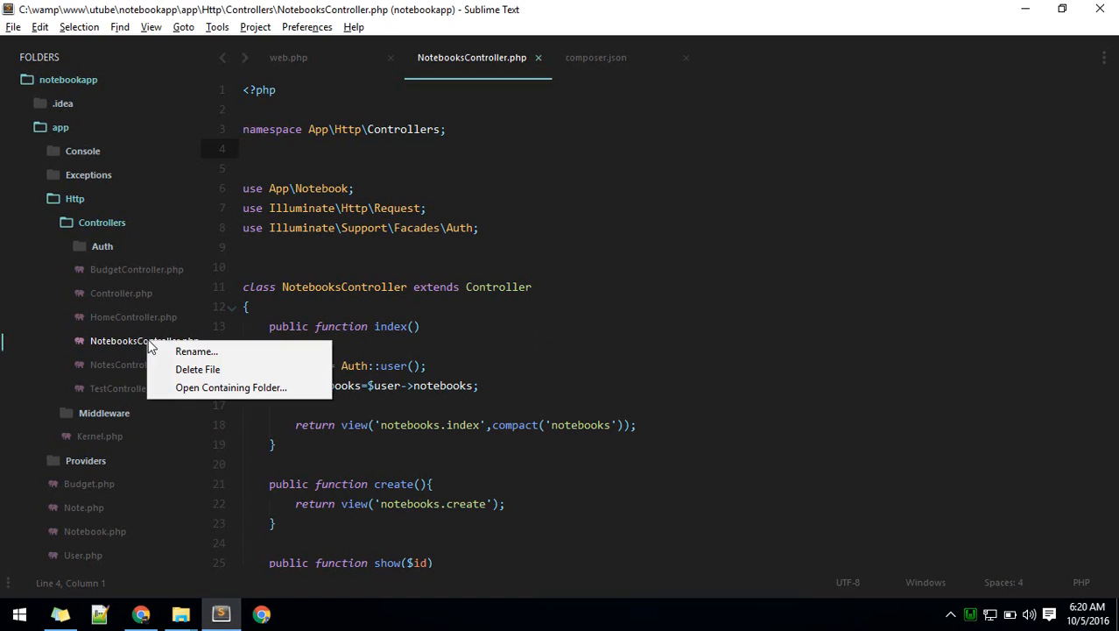
click(230, 387)
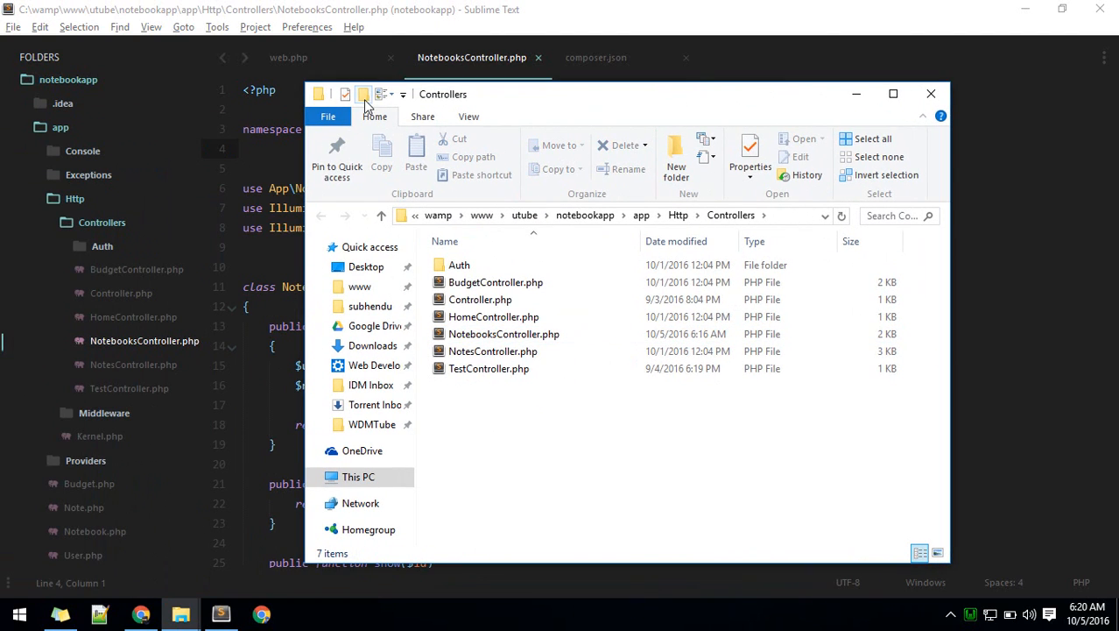
click(675, 158)
text(Book)
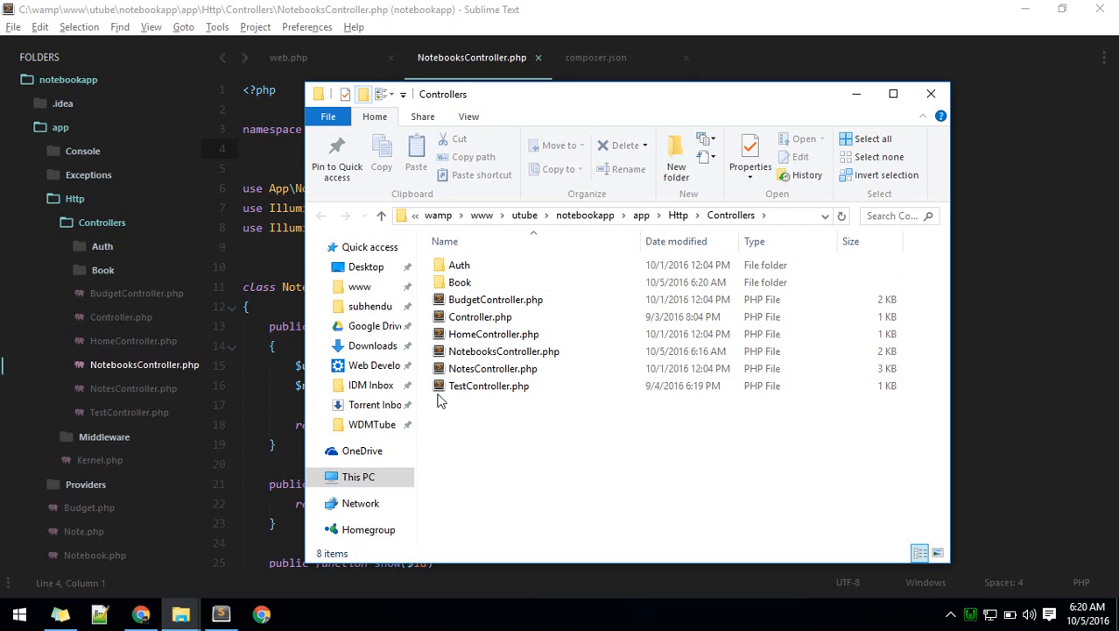
mouse_move(485, 385)
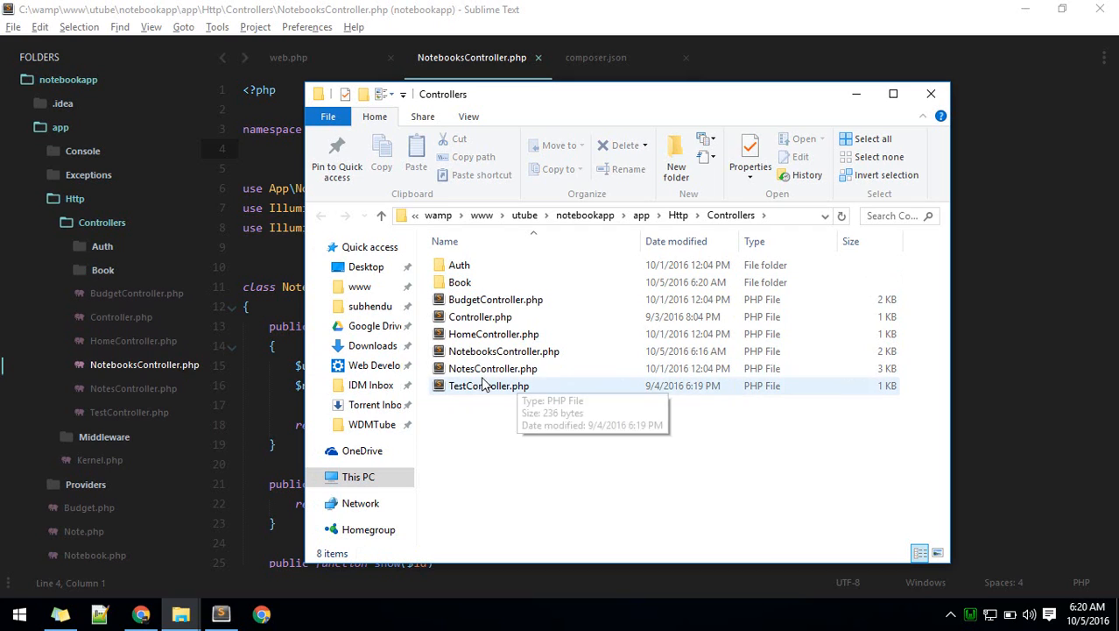
click(504, 350)
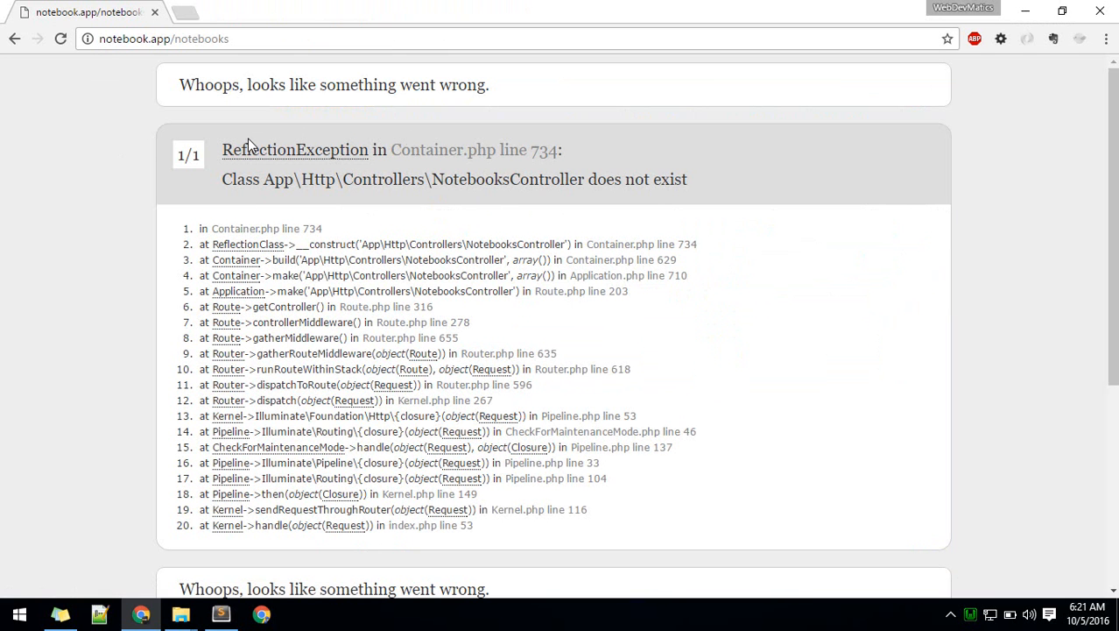
mouse_move(329, 173)
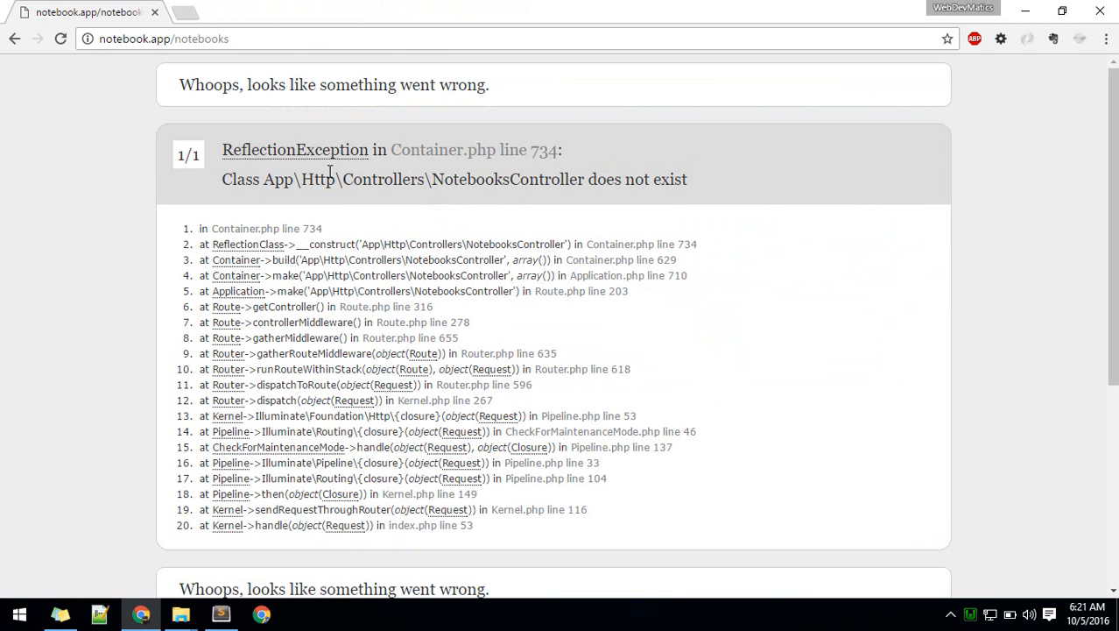
mouse_move(266, 179)
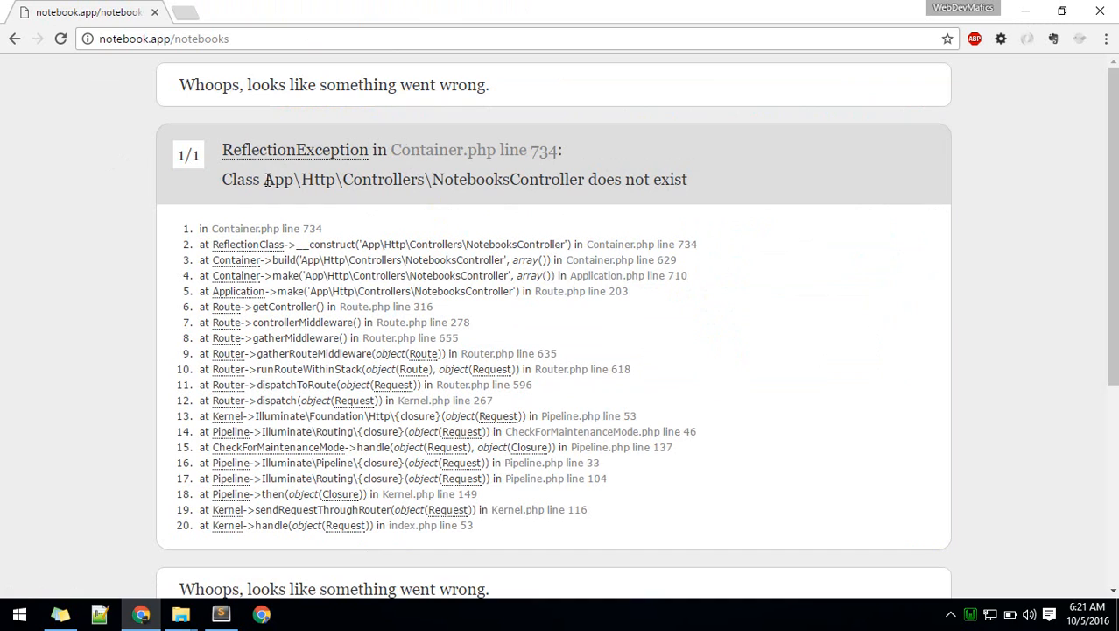
Step: Highlight the missing App\Http\Controllers\NotebooksController class name in the error message
drag(264, 179, 455, 179)
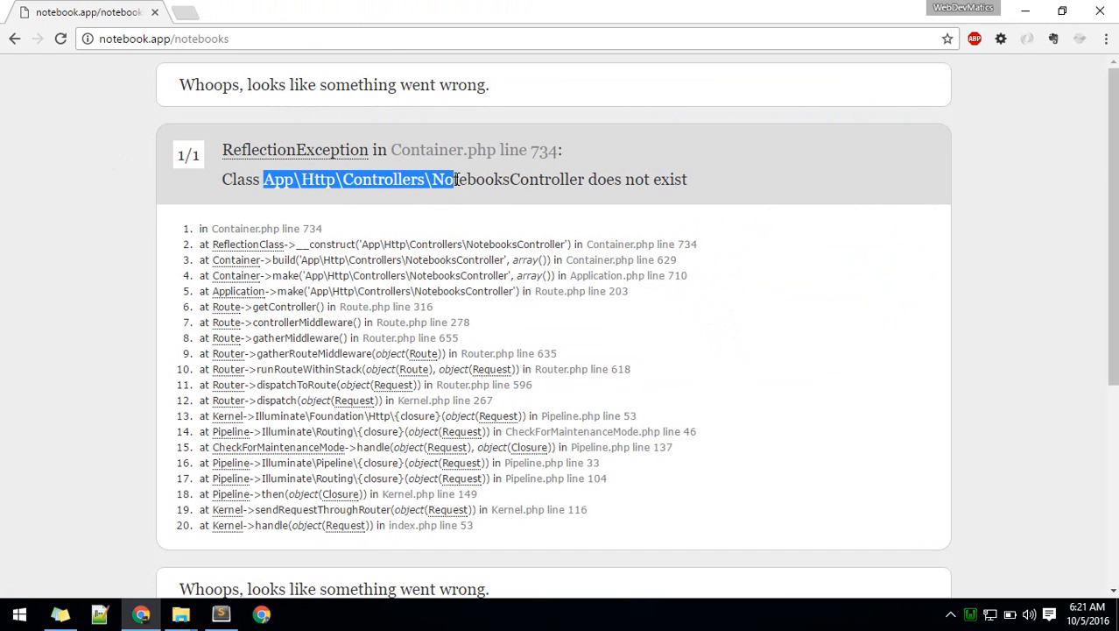
drag(453, 179, 585, 178)
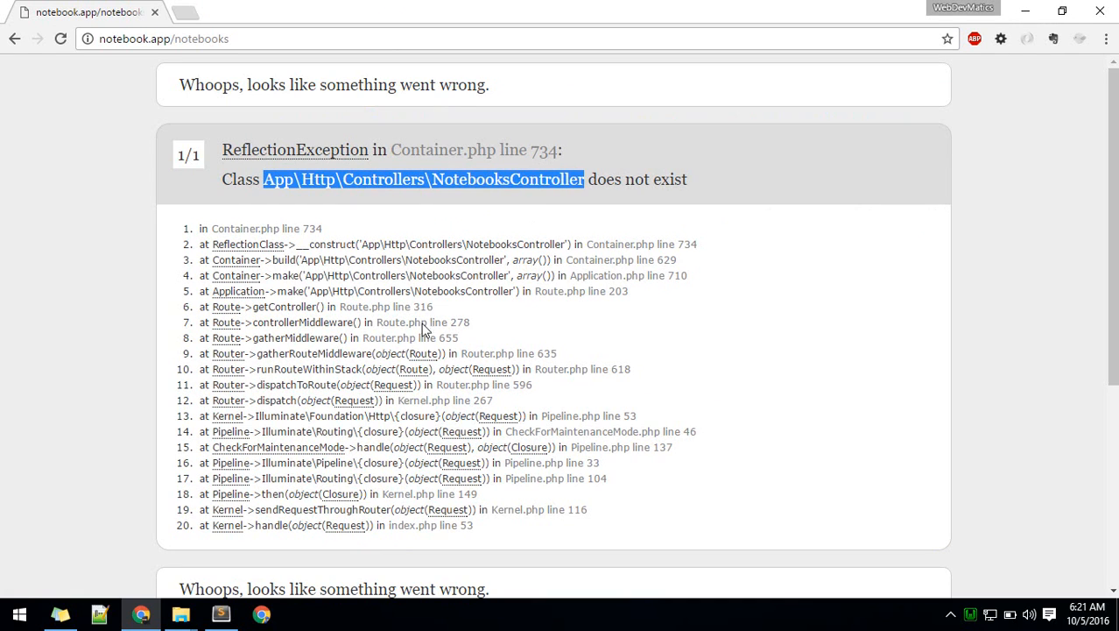
Step: Open RouteServiceProvider.php with Ctrl+P and scroll to its controller $namespace
click(221, 613)
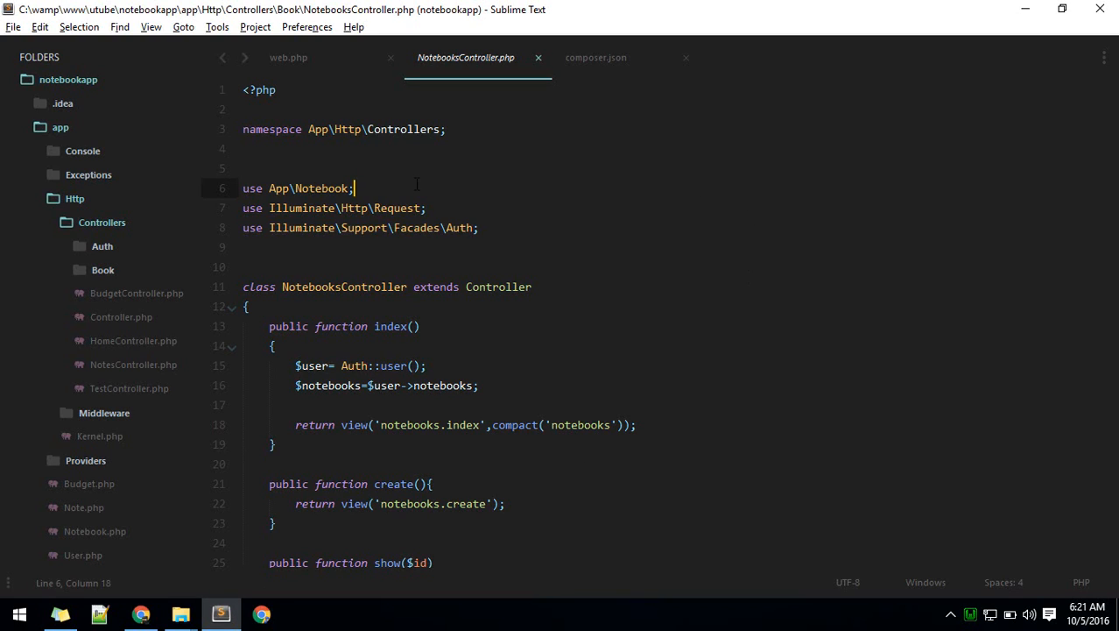
mouse_move(376, 65)
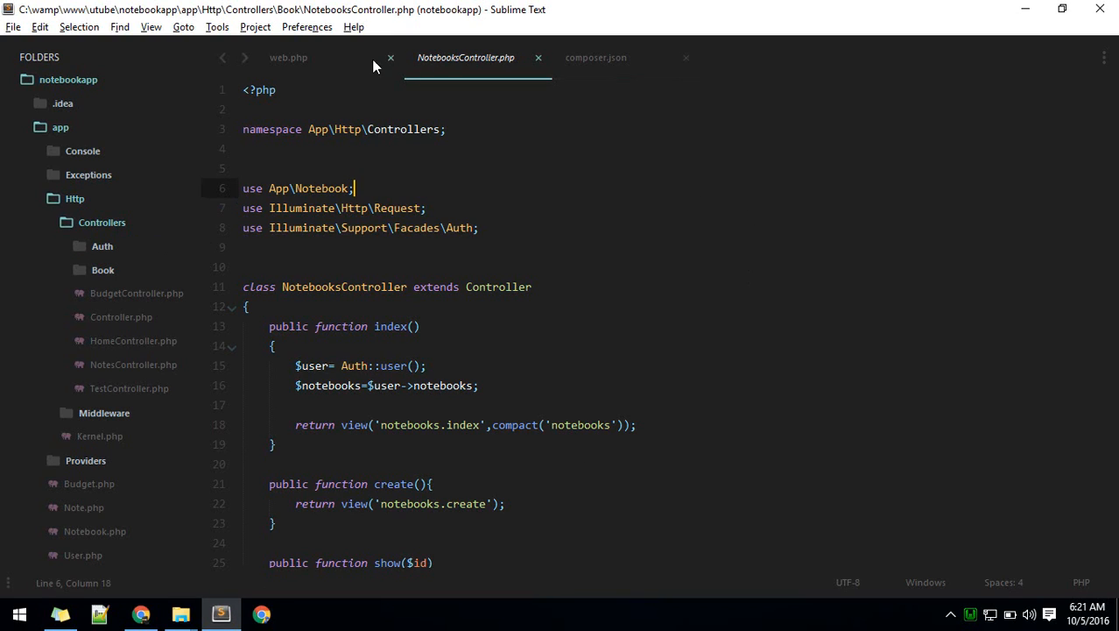
click(288, 57)
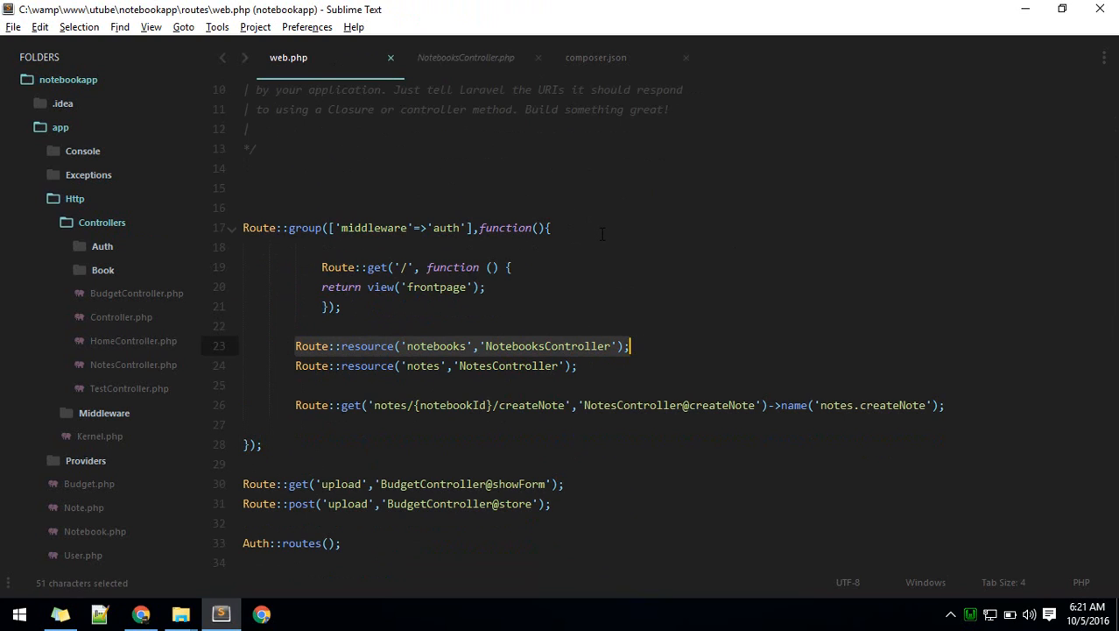
key(ctrl+p)
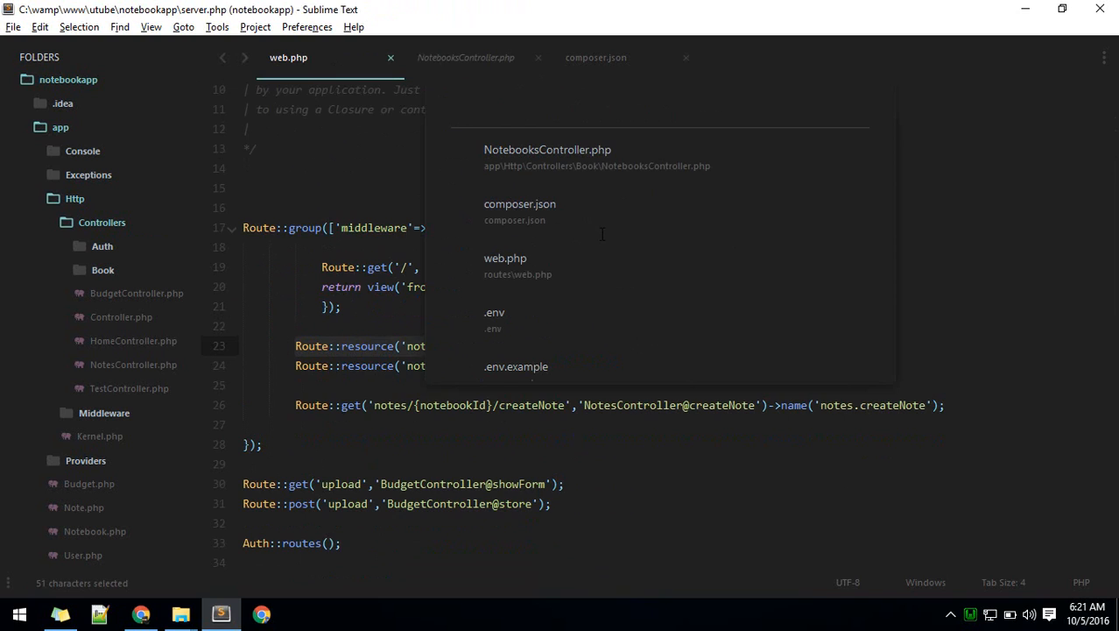
text(ser)
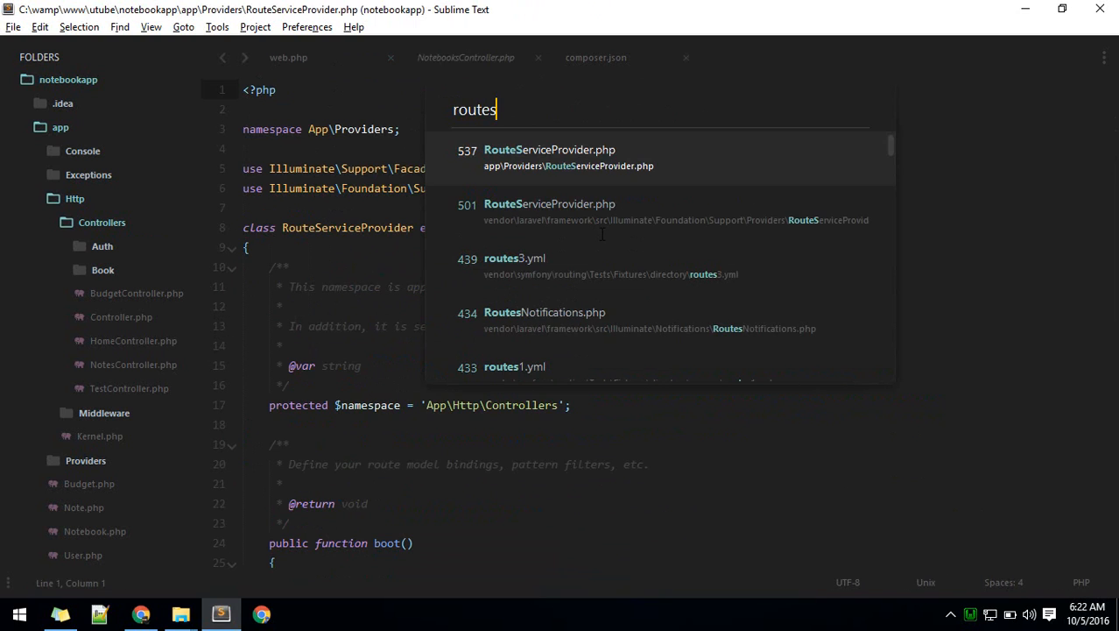
click(568, 150)
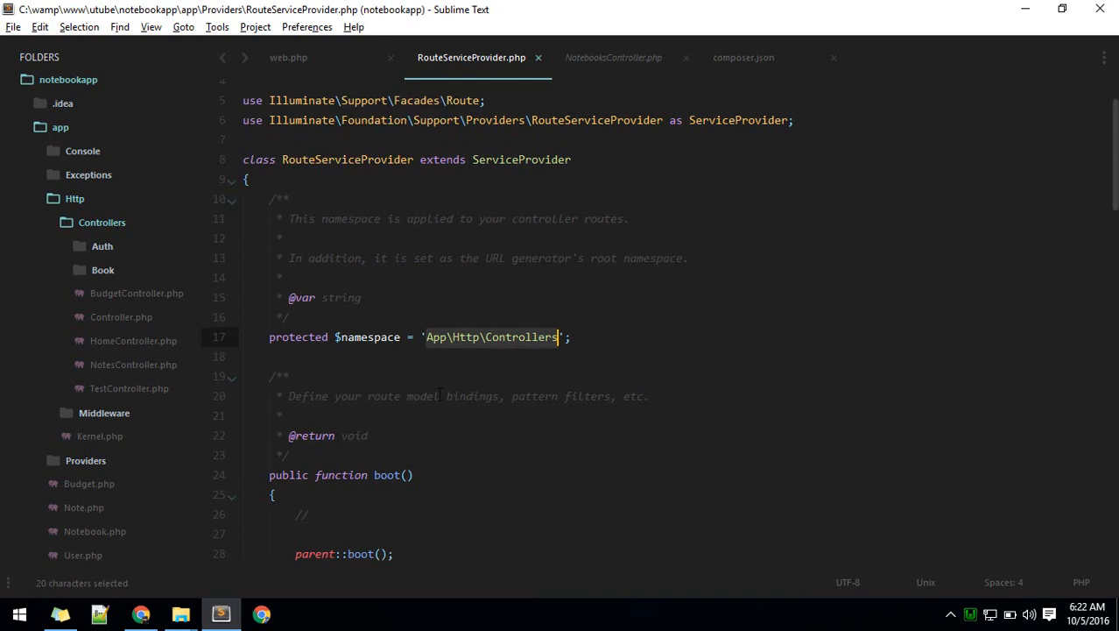
scroll(down, 3)
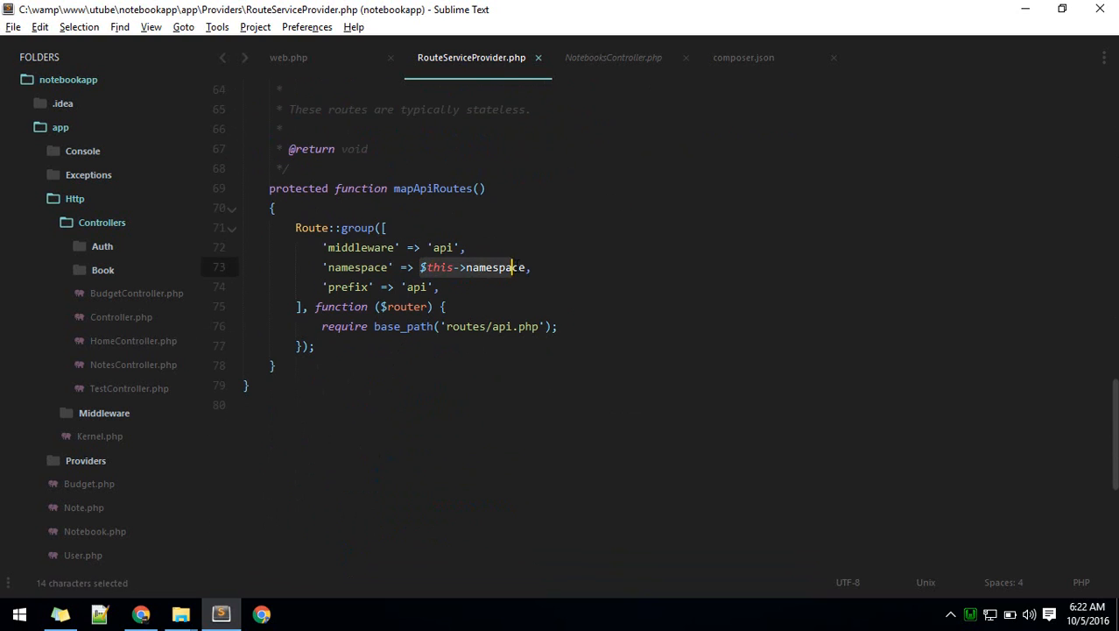
Step: Expand the Book folder in the sidebar and reopen NotebooksController.php from it
click(613, 57)
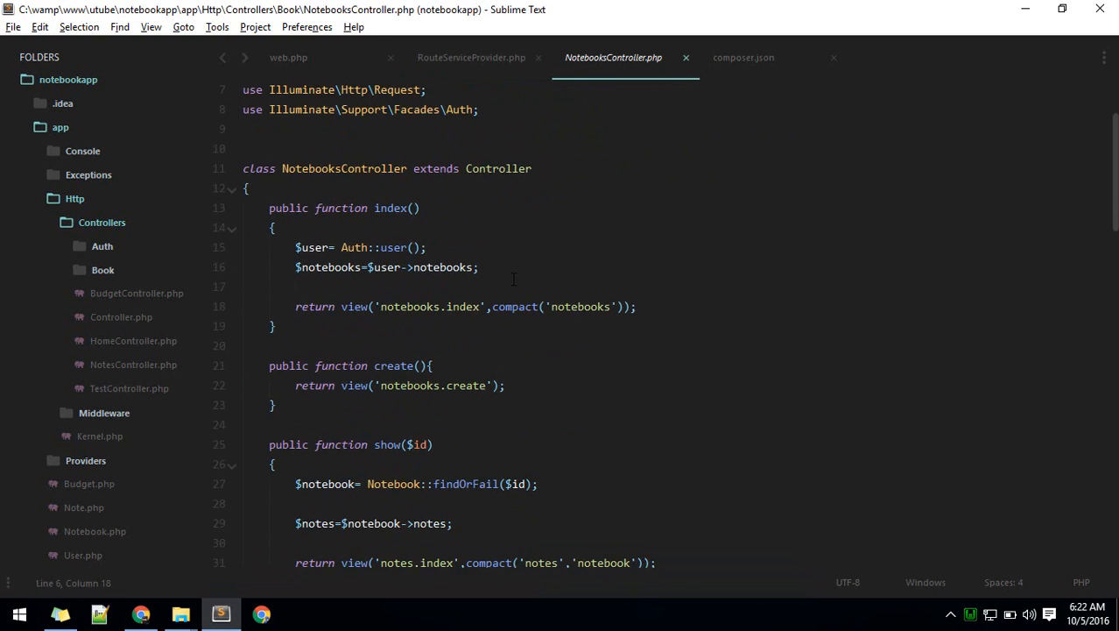
click(288, 57)
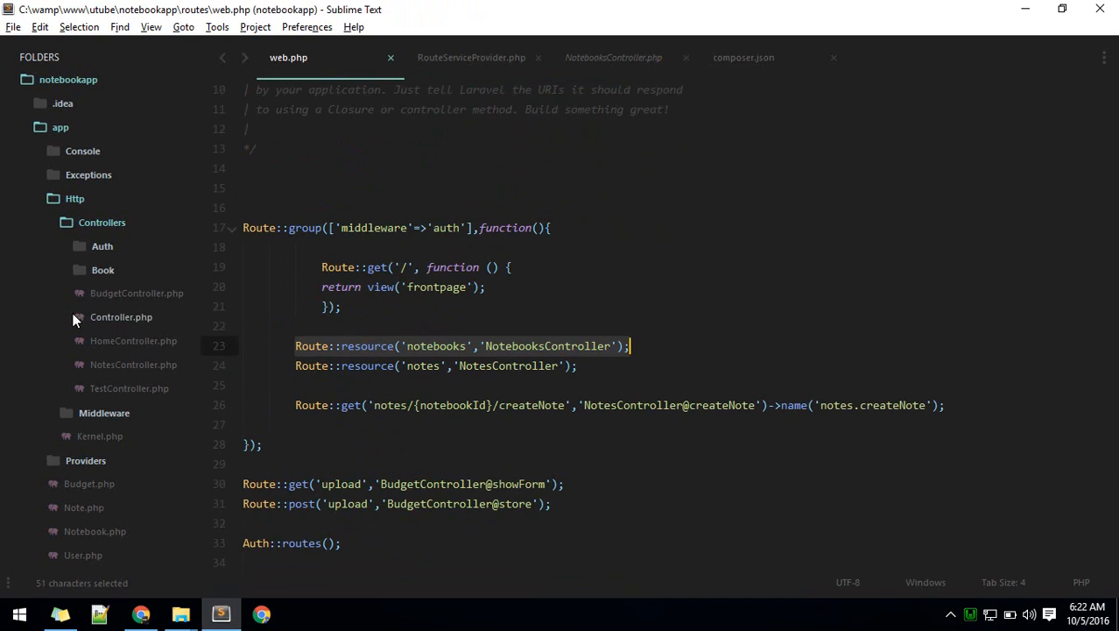
click(102, 269)
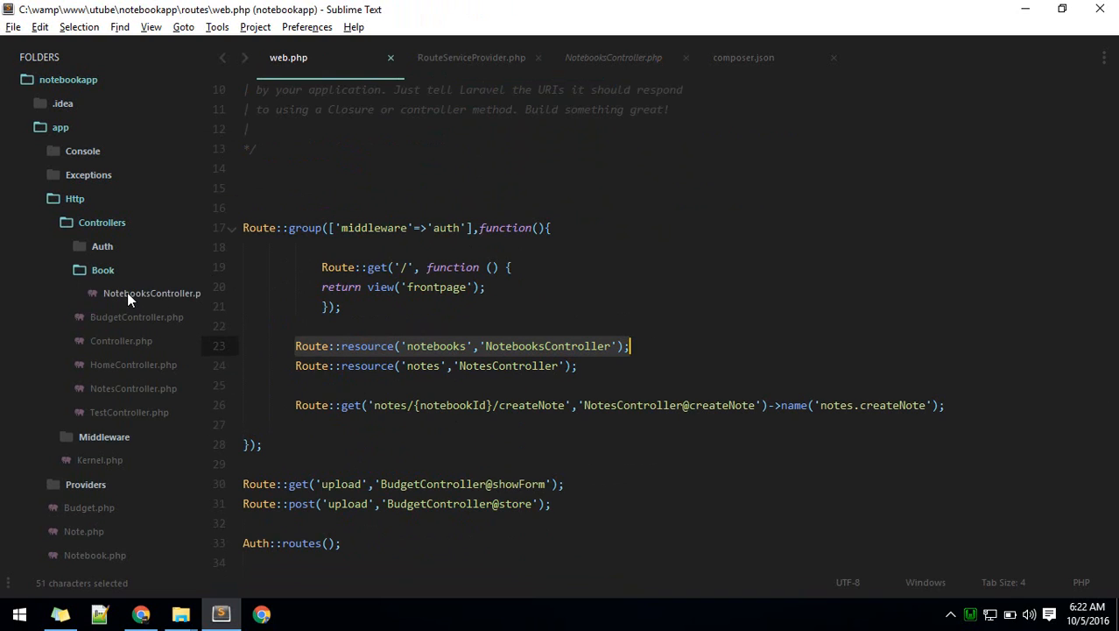
click(613, 57)
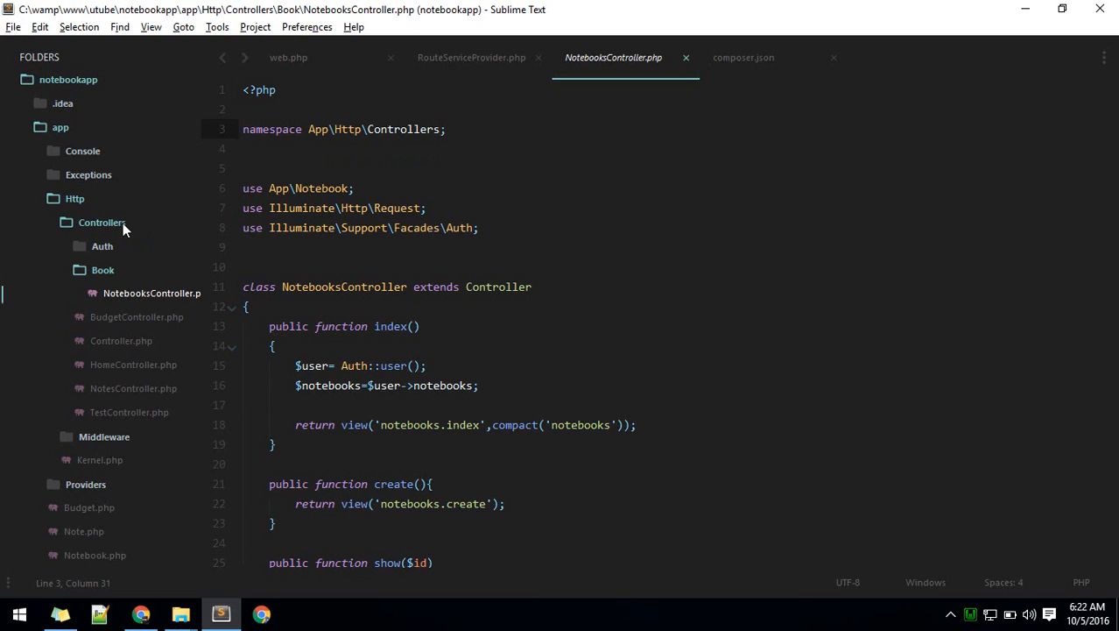
Step: Append \Book so the namespace reads App\Http\Controllers\Book, and save
text(\)
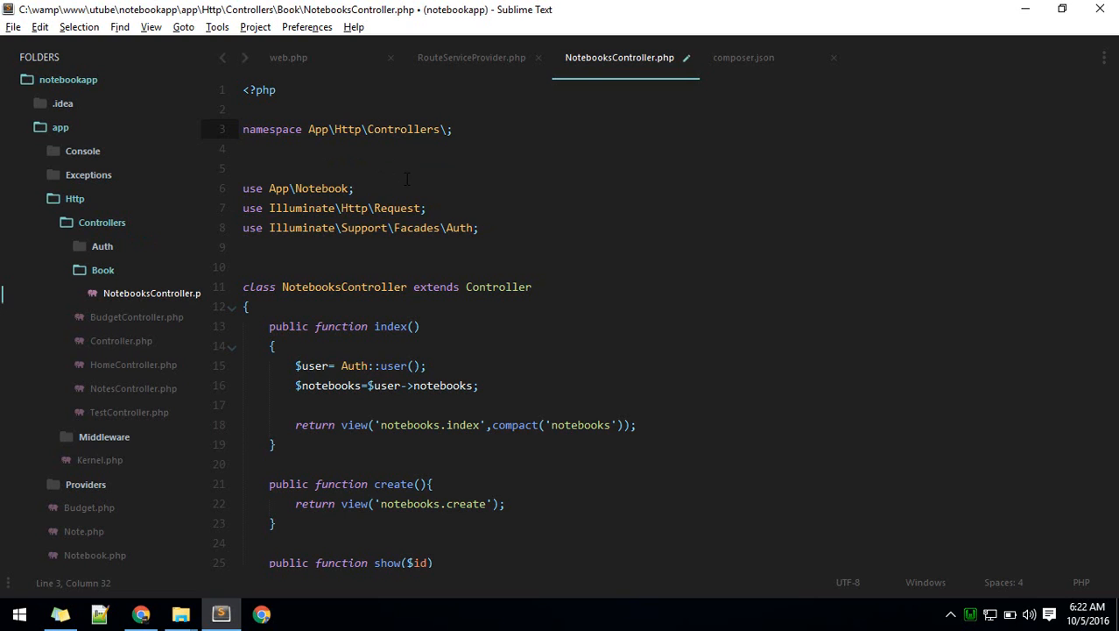
text(Book)
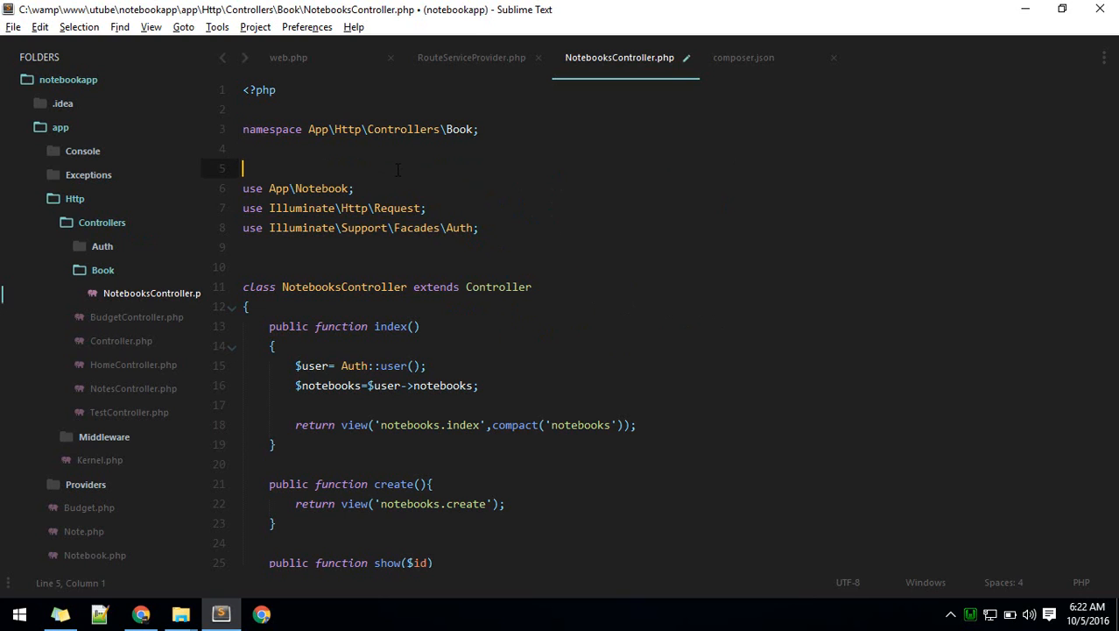
key(ctrl+s)
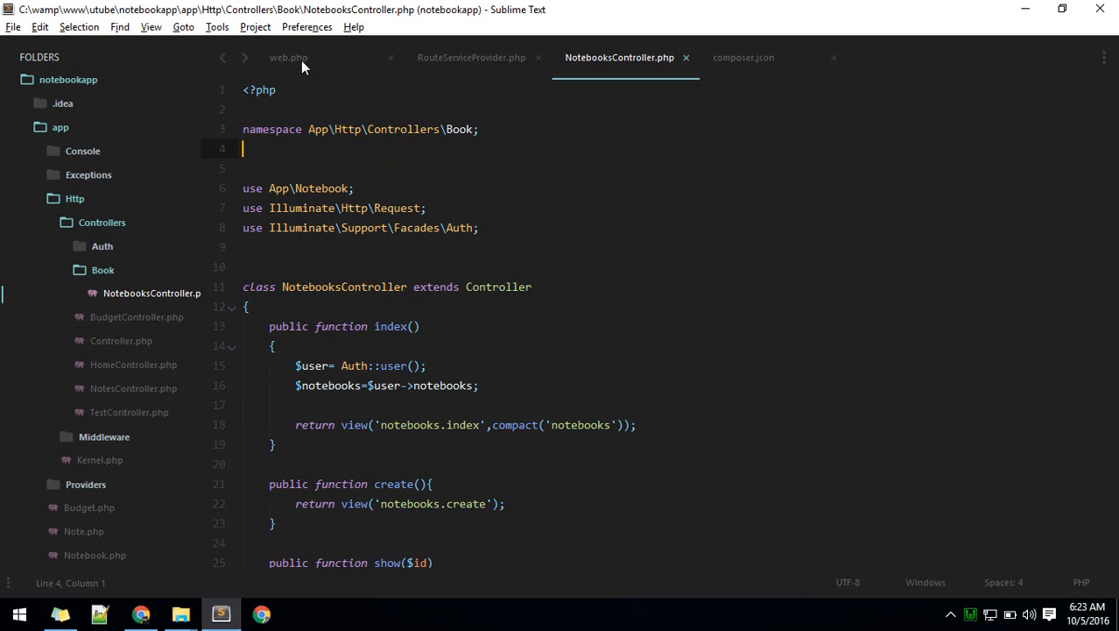
Step: Change the web.php notebooks resource route controller to 'Book\NotebooksController', then switch to Chrome
click(288, 57)
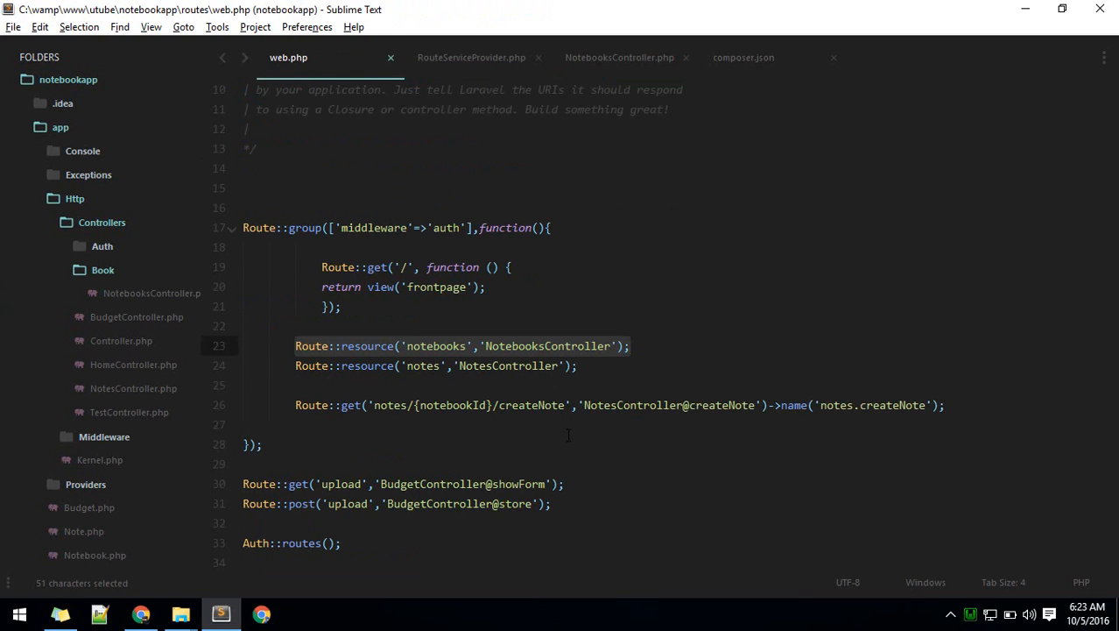
click(484, 345)
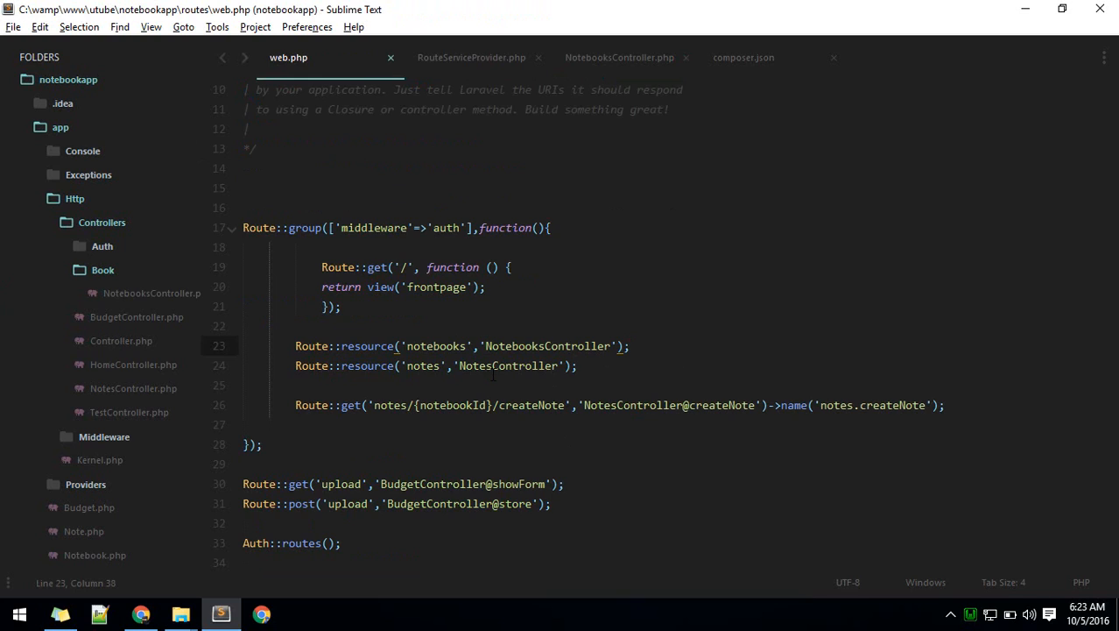
text(Book\)
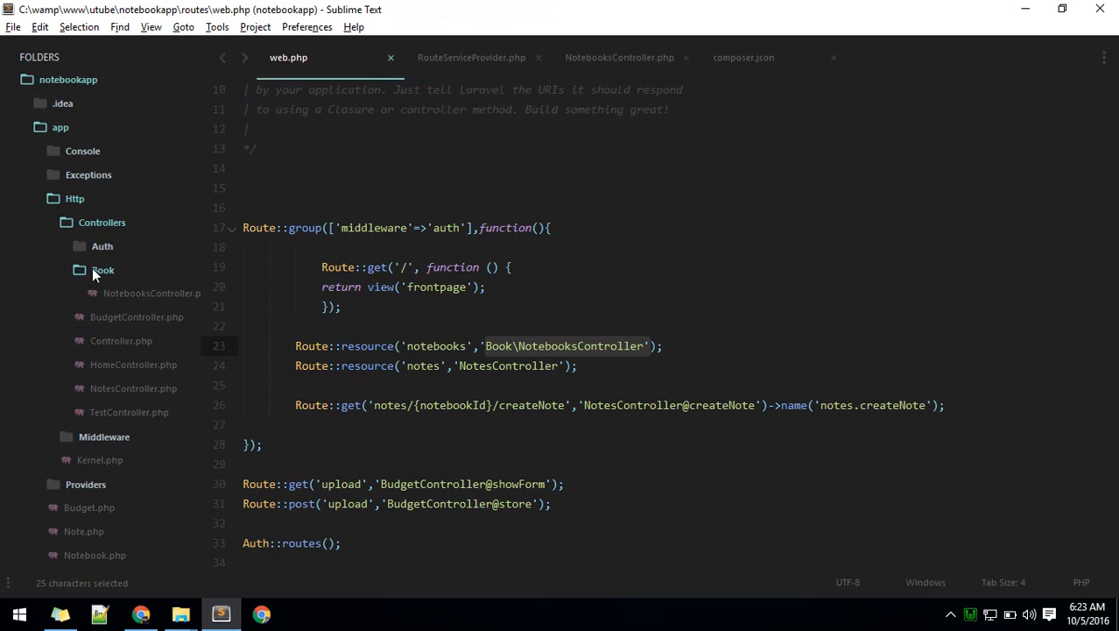
click(102, 269)
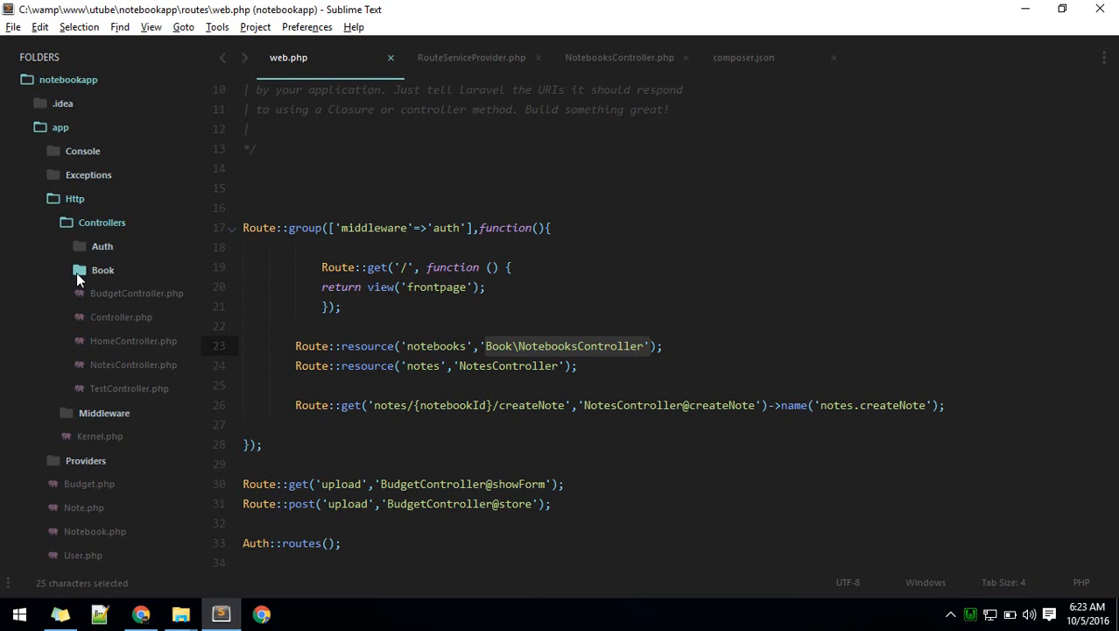
click(517, 267)
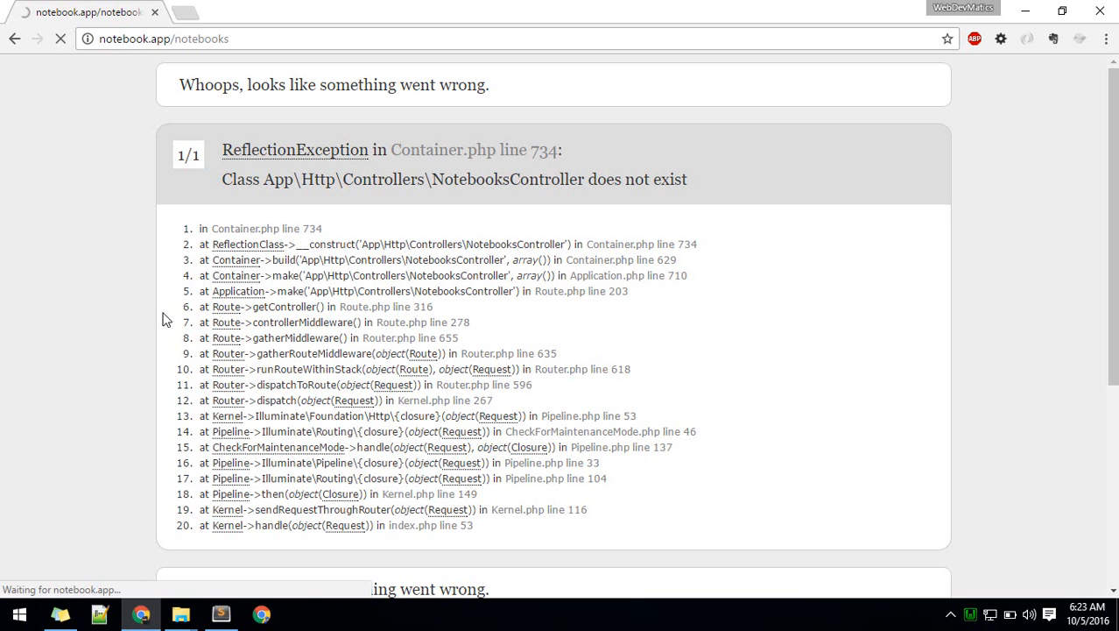
Step: Reload the notebooks page, highlight 'Controller' in the not-found error, and return to Sublime
click(61, 38)
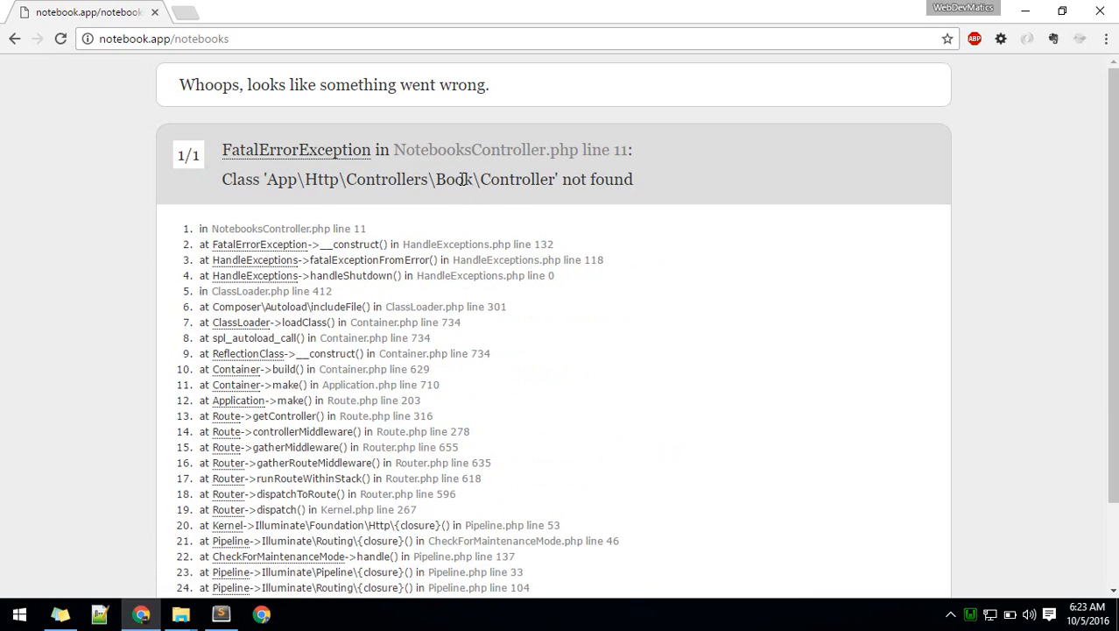
double_click(514, 179)
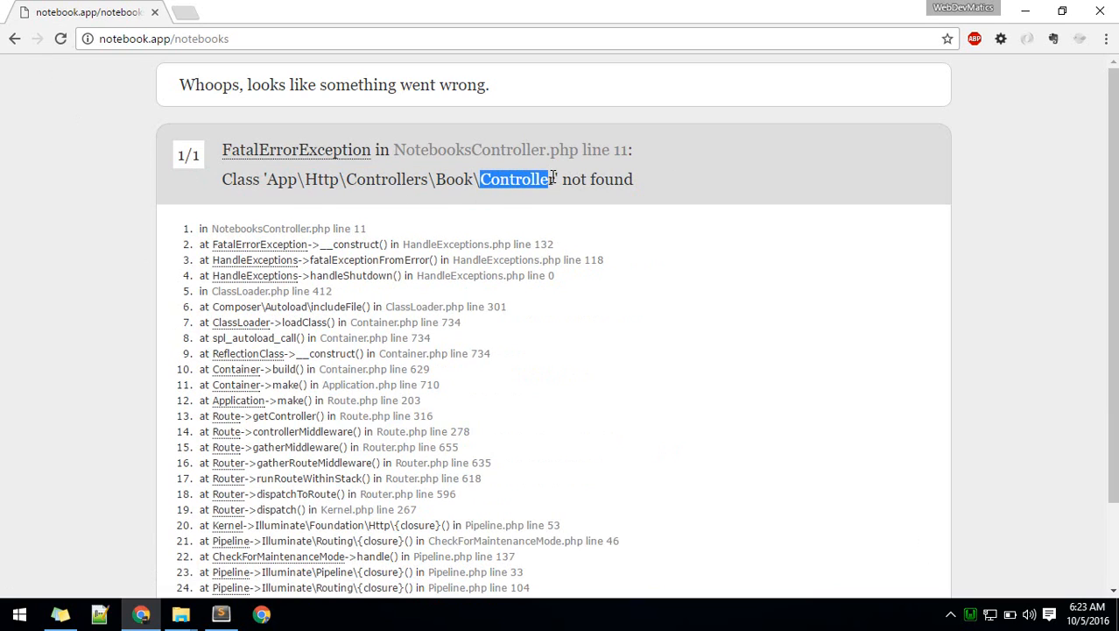
click(222, 614)
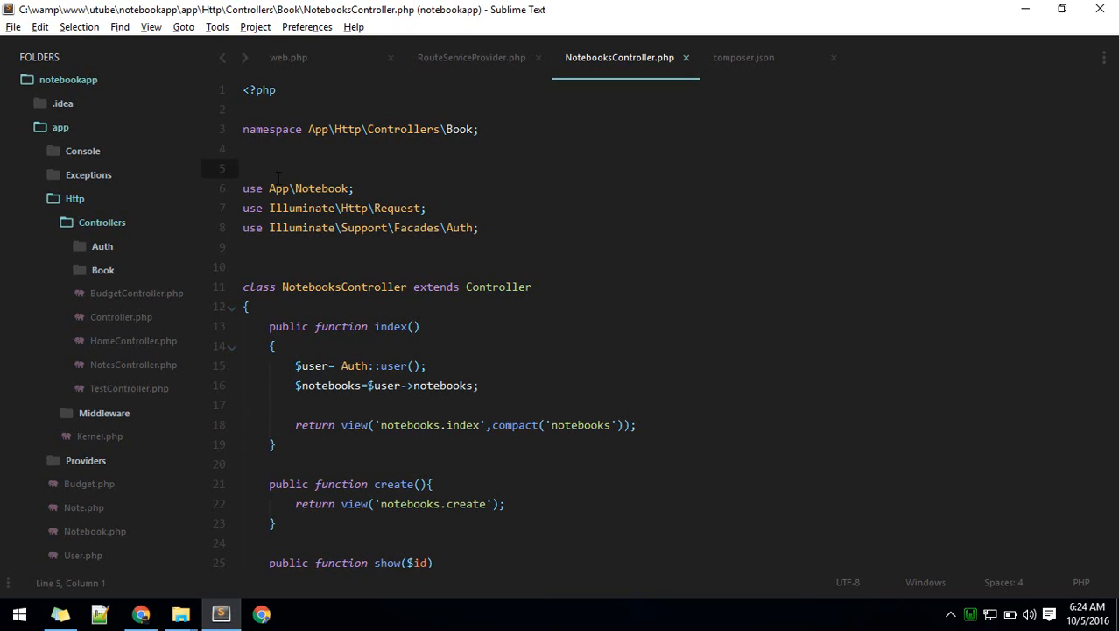
Step: Type 'use App\Http\Controllers\Controller;' near the top of NotebooksController.php
text(use)
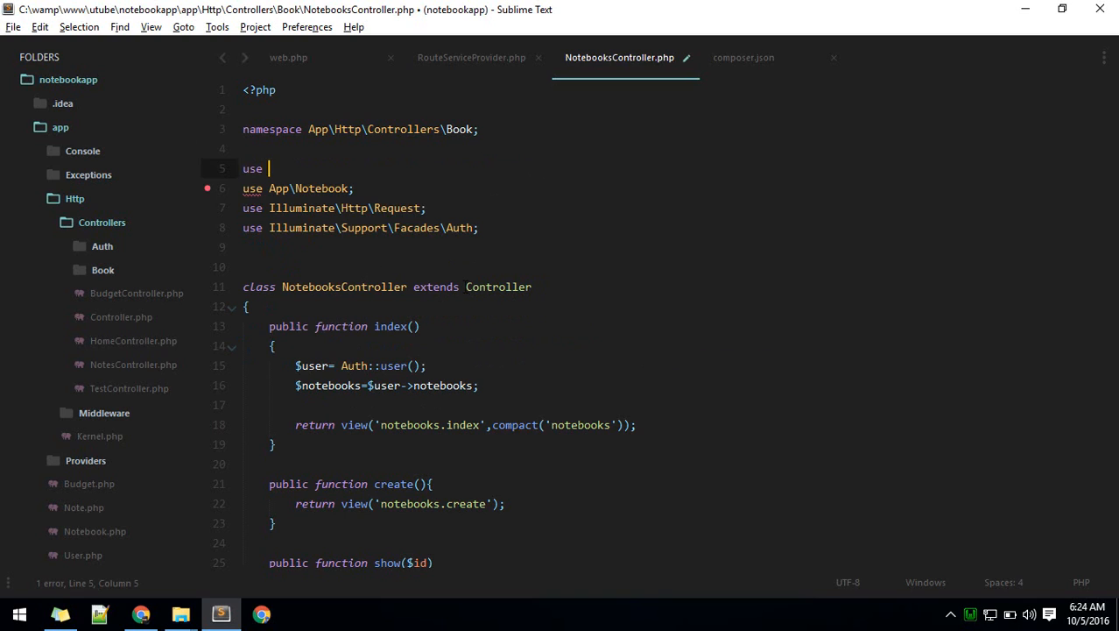
double_click(498, 286)
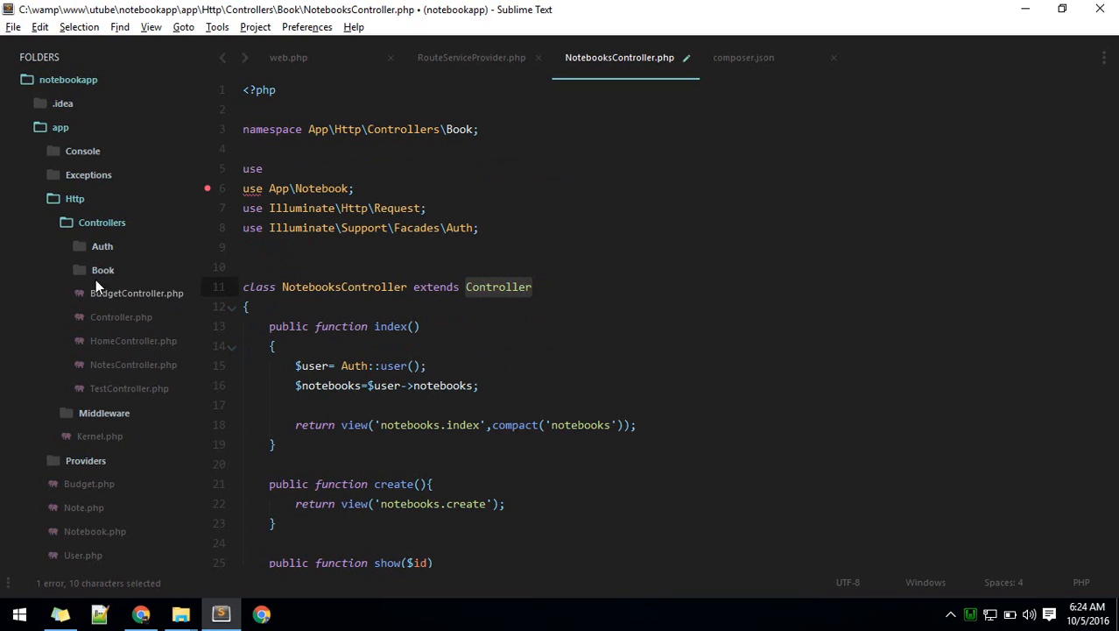
mouse_move(121, 317)
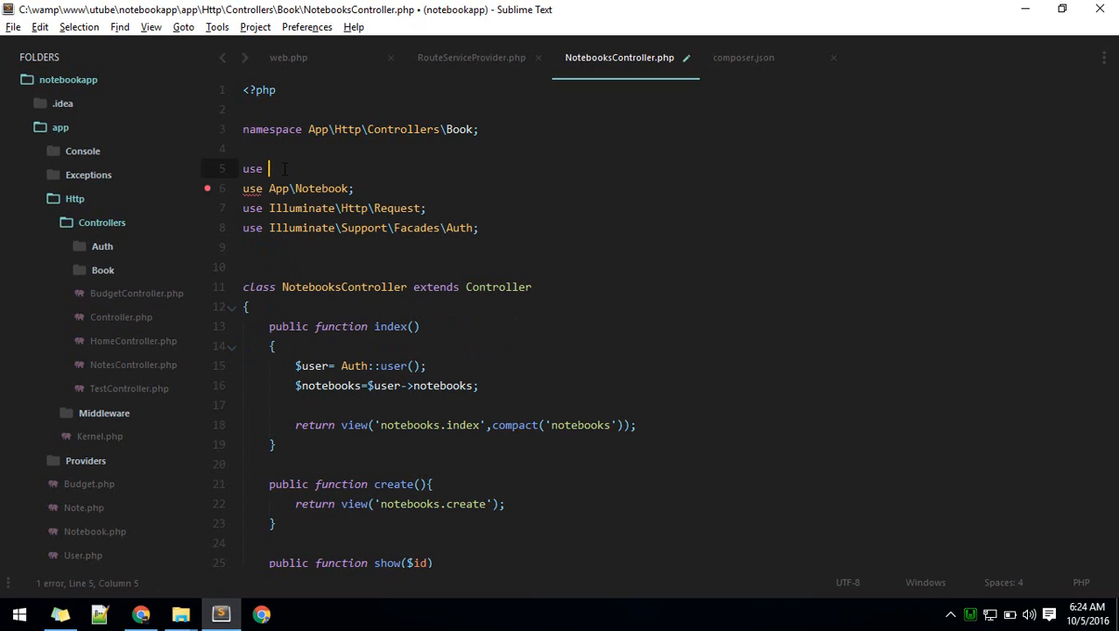
text(App)
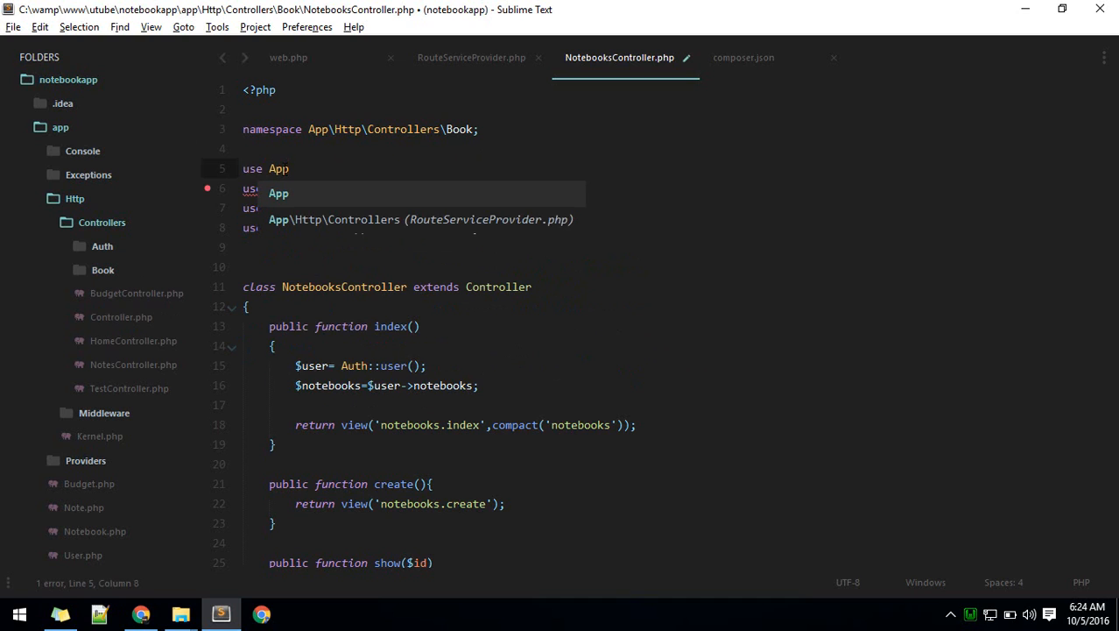
text(\Http\)
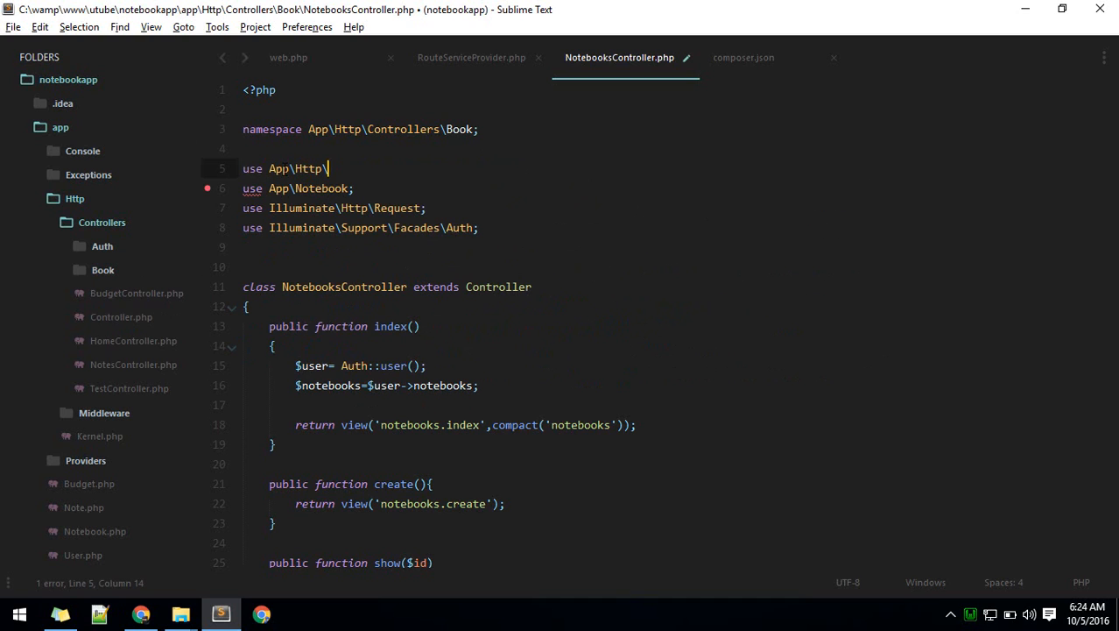
text(Controllers)
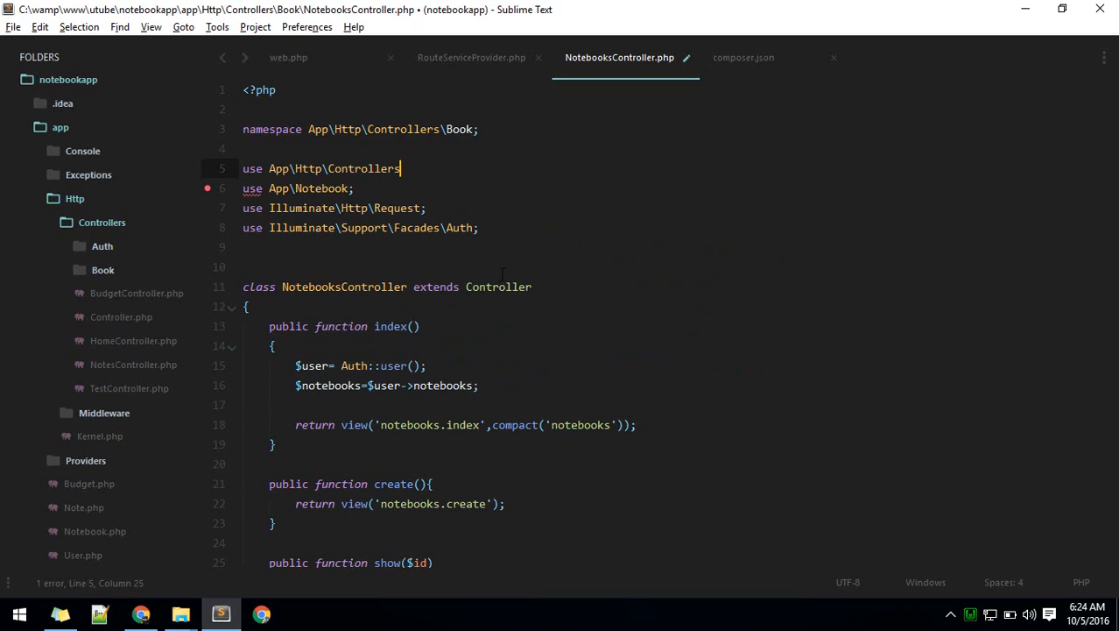
text(\)
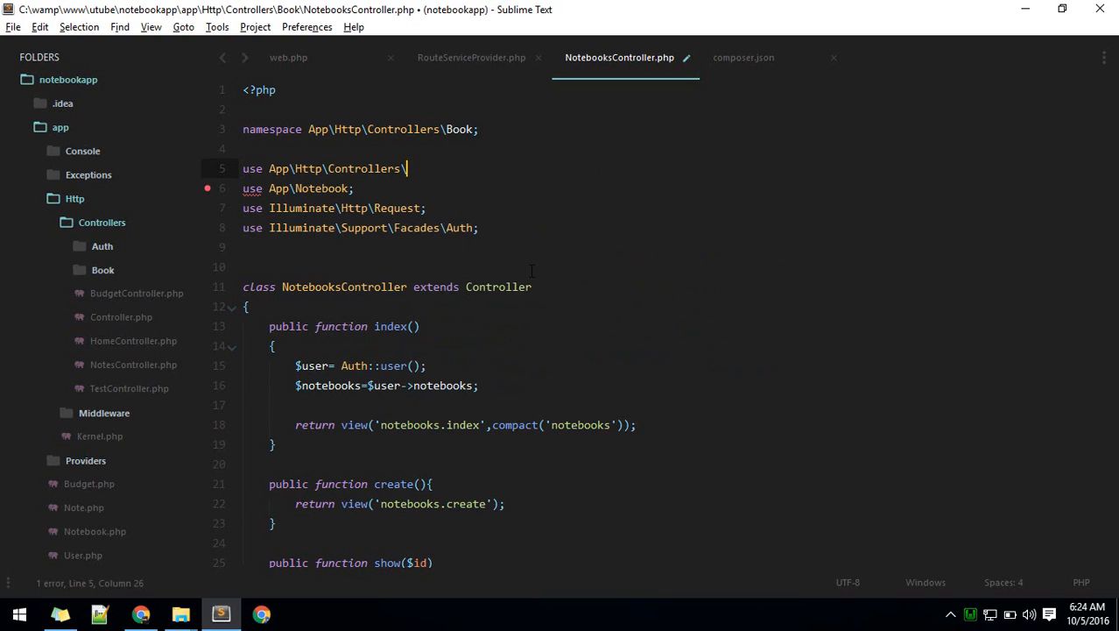
text(Controller;)
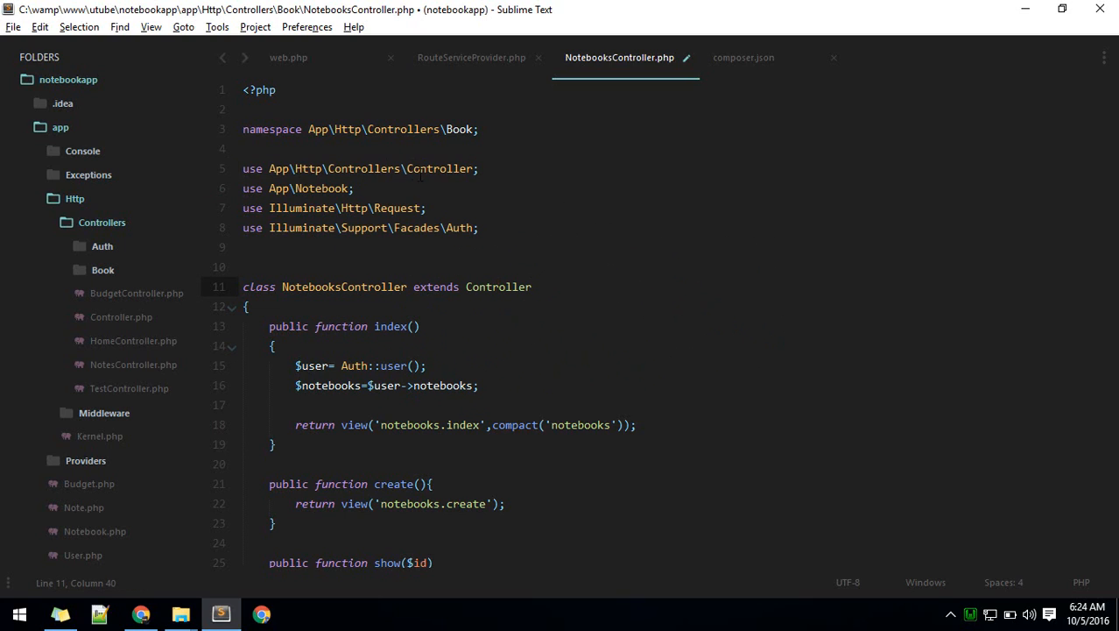
drag(242, 129, 471, 129)
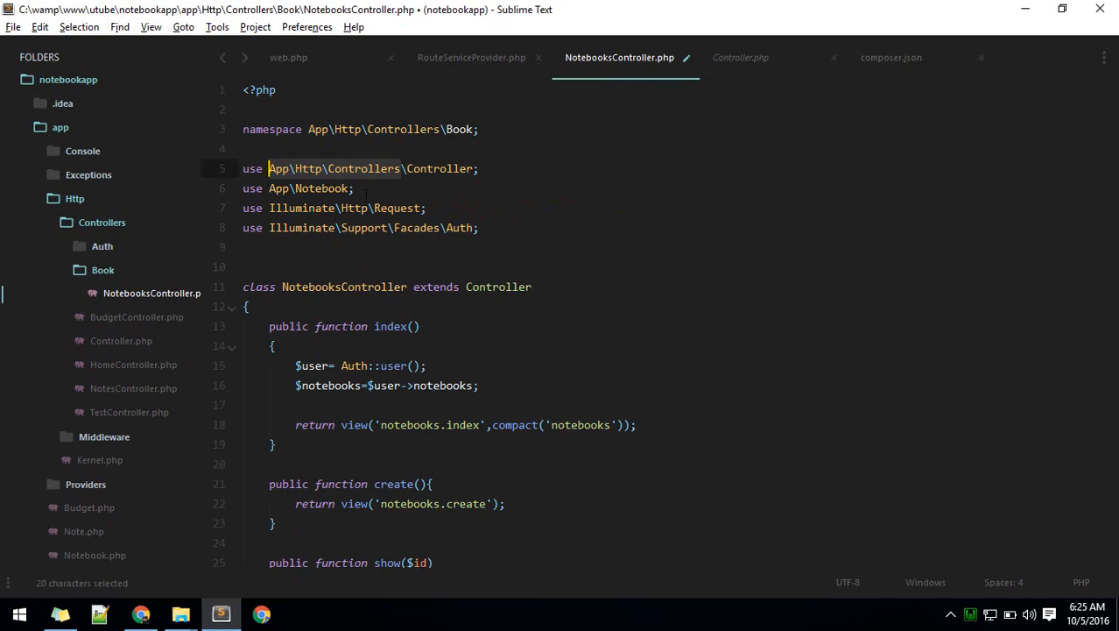
Step: Retest the notebooks page in Chrome, highlighting Book in the class path, then return to the editor
click(137, 611)
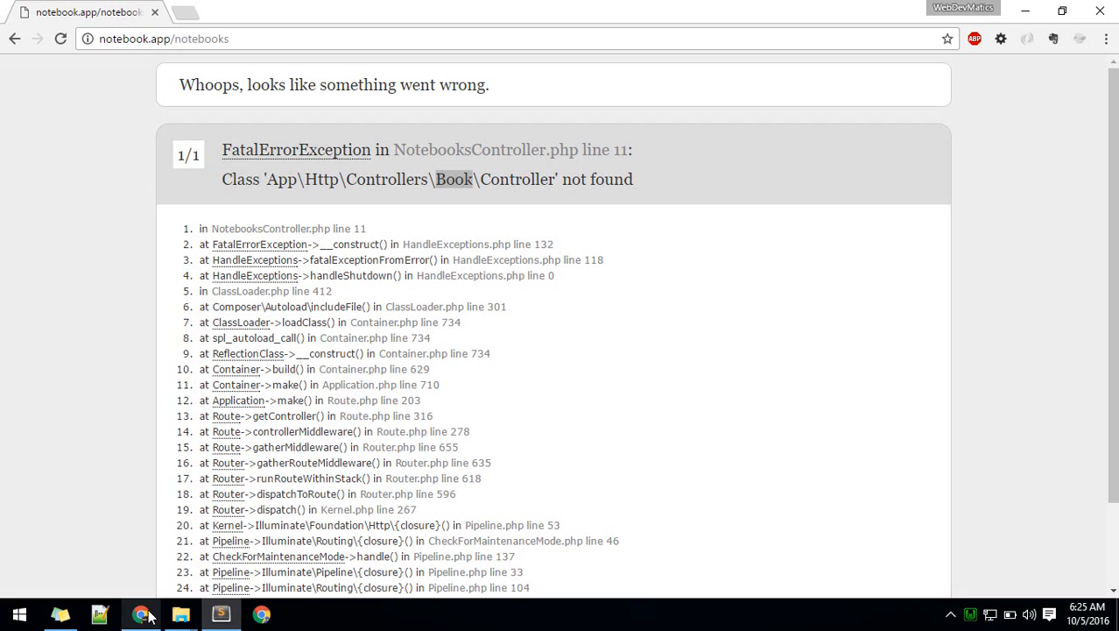
double_click(455, 179)
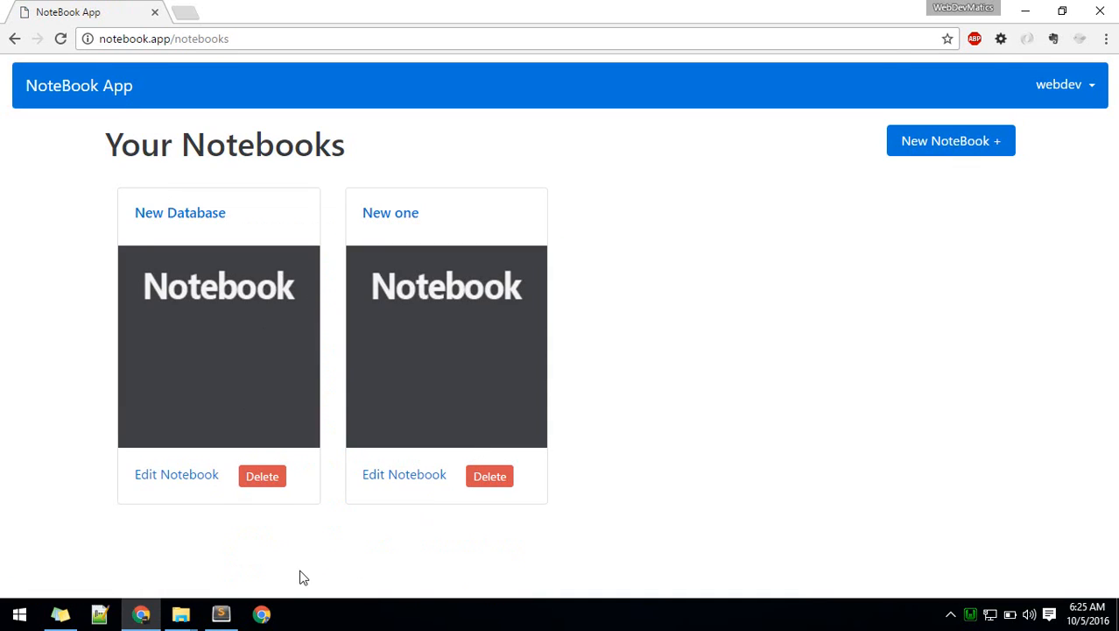
click(221, 614)
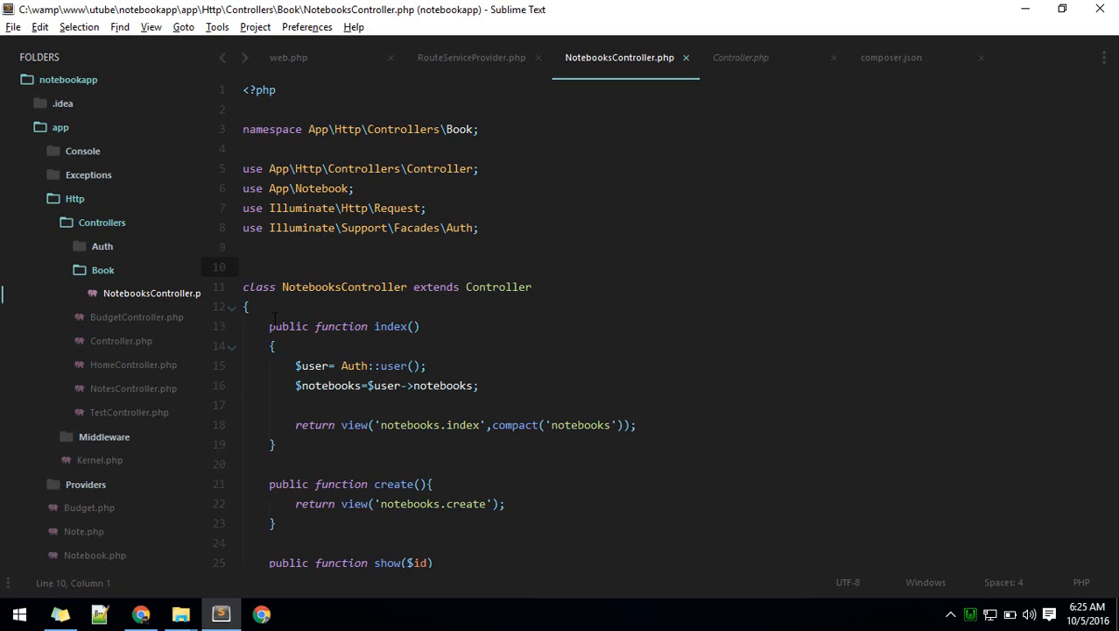
drag(309, 129, 473, 128)
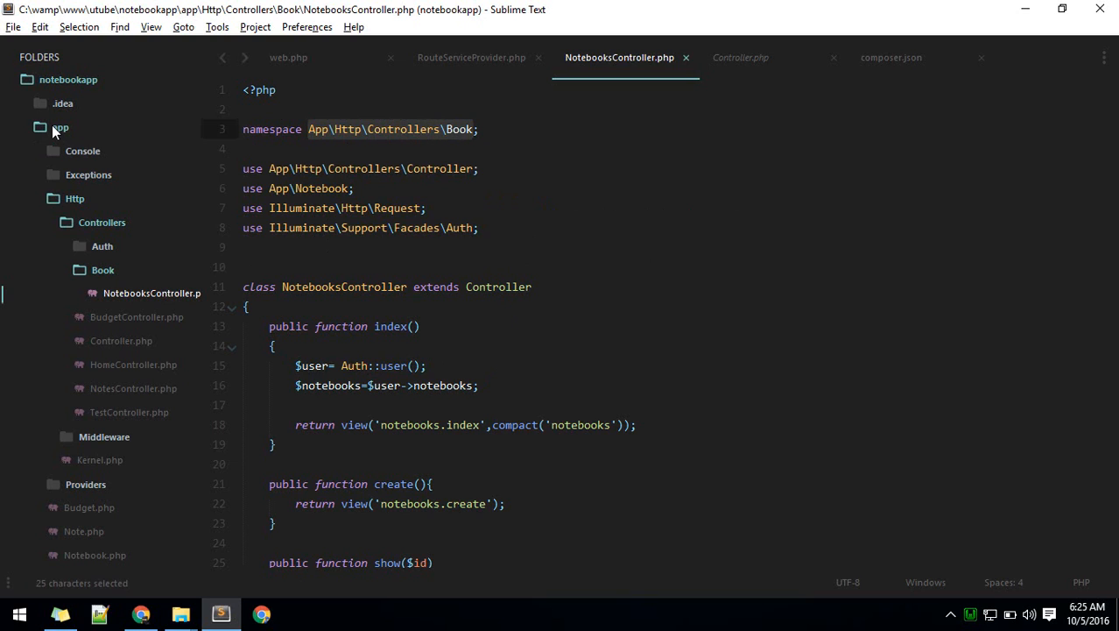
click(889, 57)
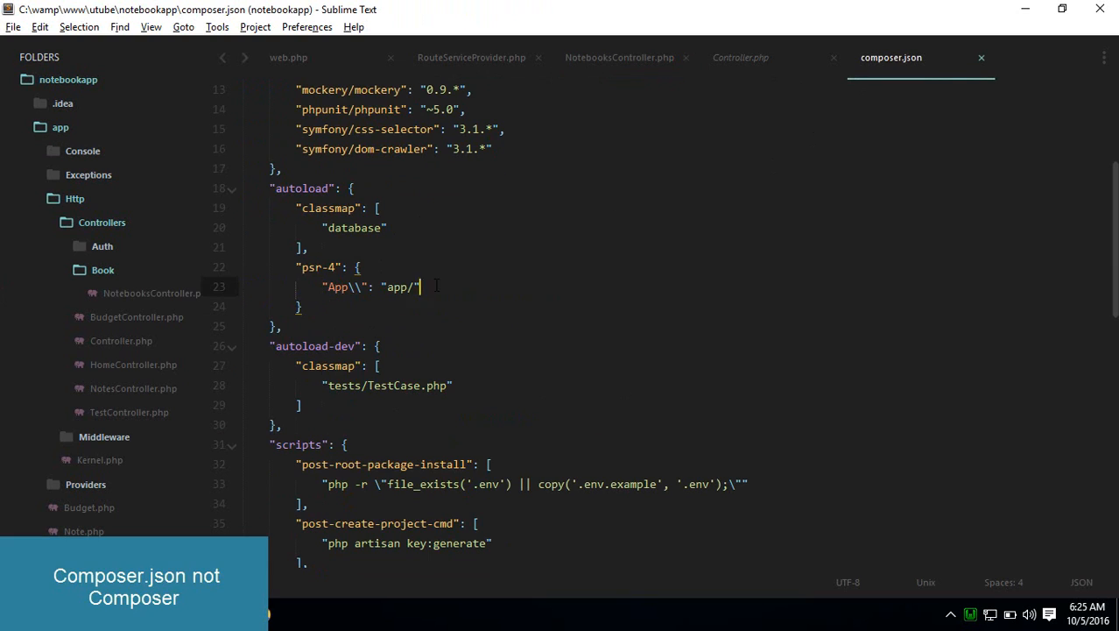
click(622, 57)
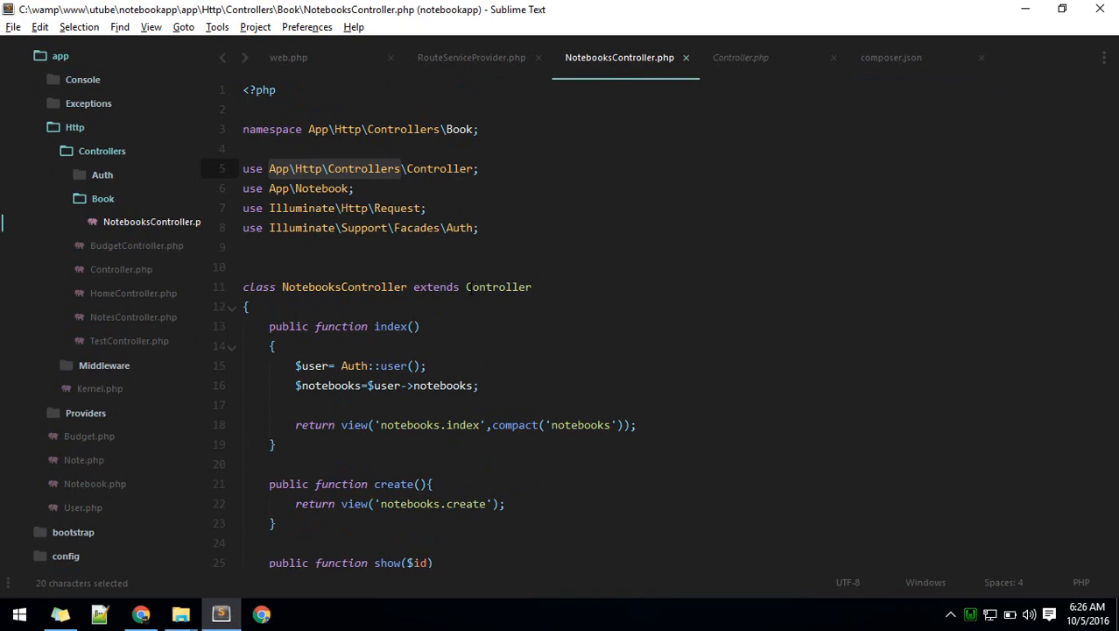
click(466, 287)
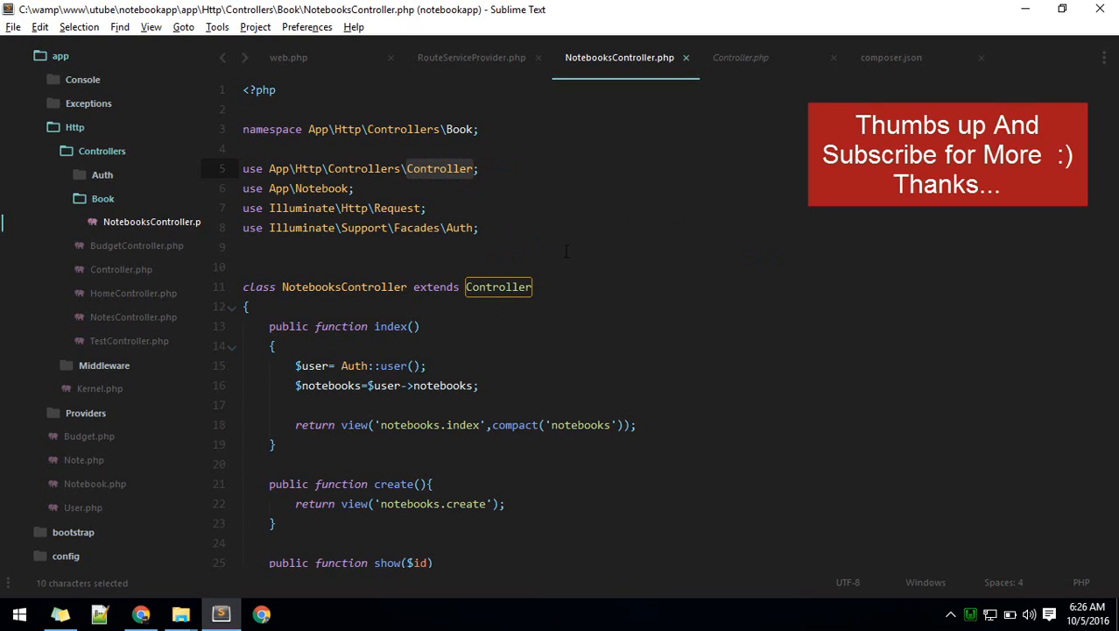
click(473, 168)
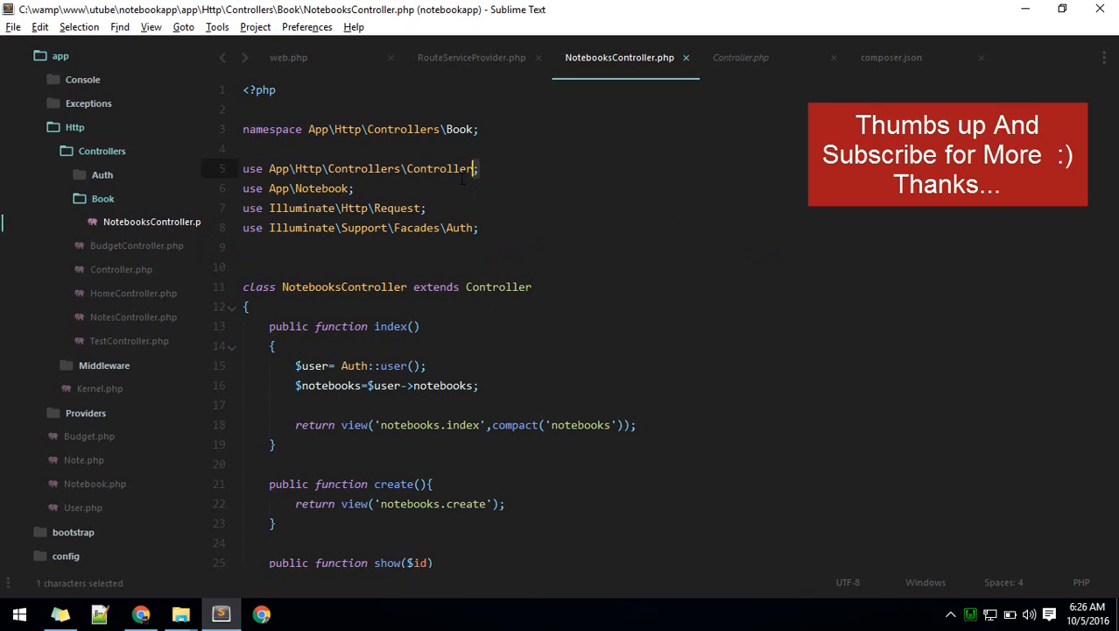